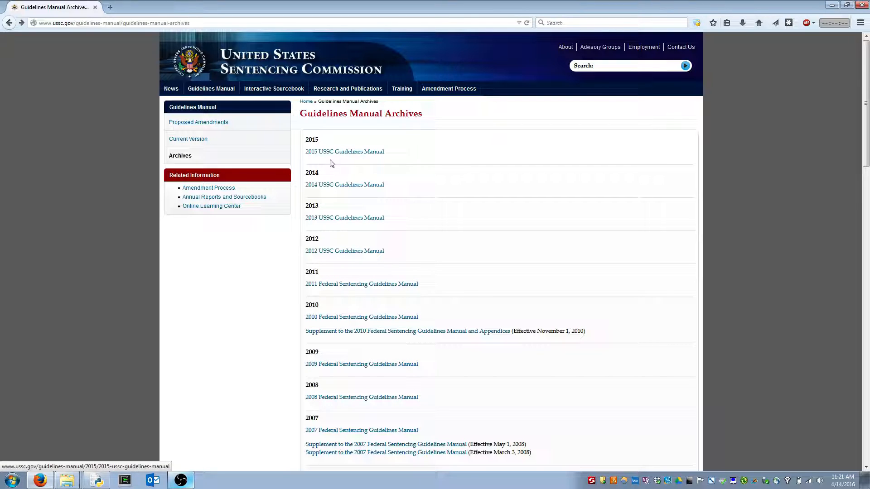
mouse_move(336, 167)
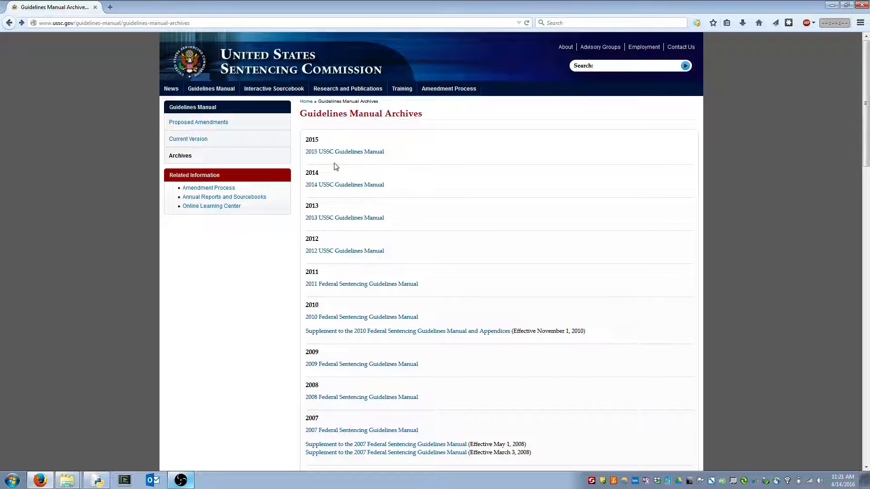
mouse_move(334, 188)
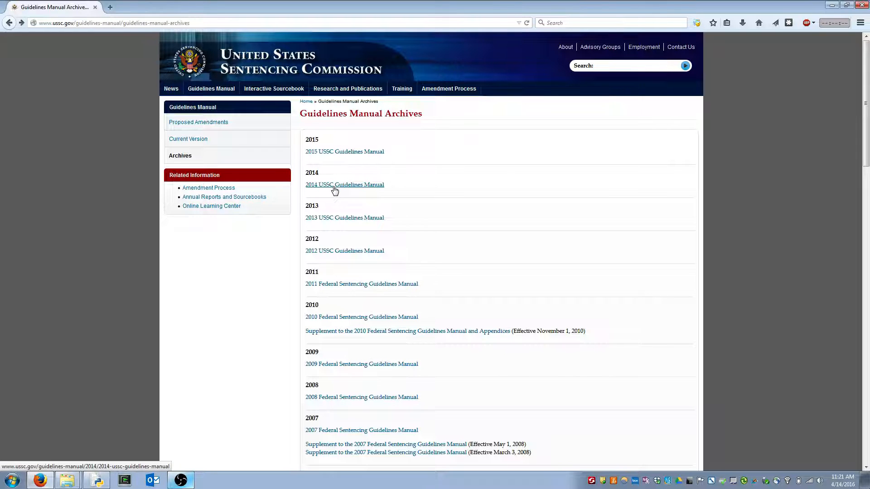
Open the 2014 USSC Guidelines Manual from the archives listing
click(345, 185)
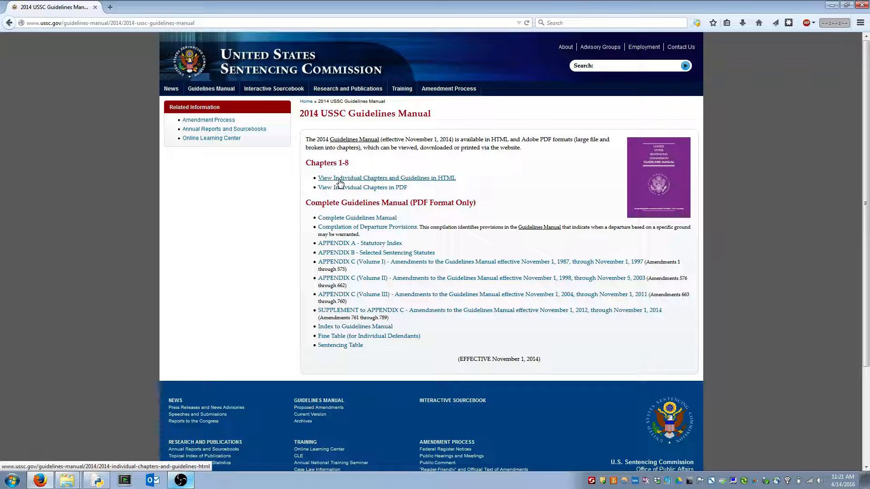
mouse_move(342, 182)
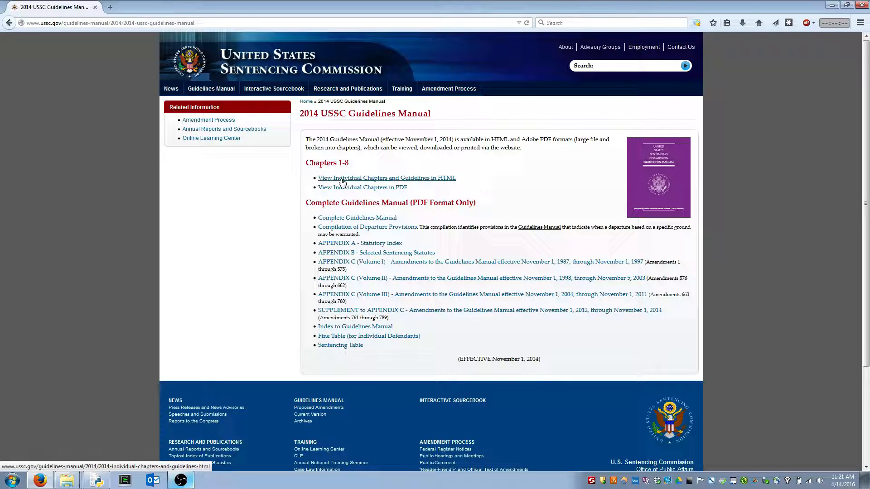
Open the individual chapters HTML listing and browse down through Chapters Four and Five
click(387, 178)
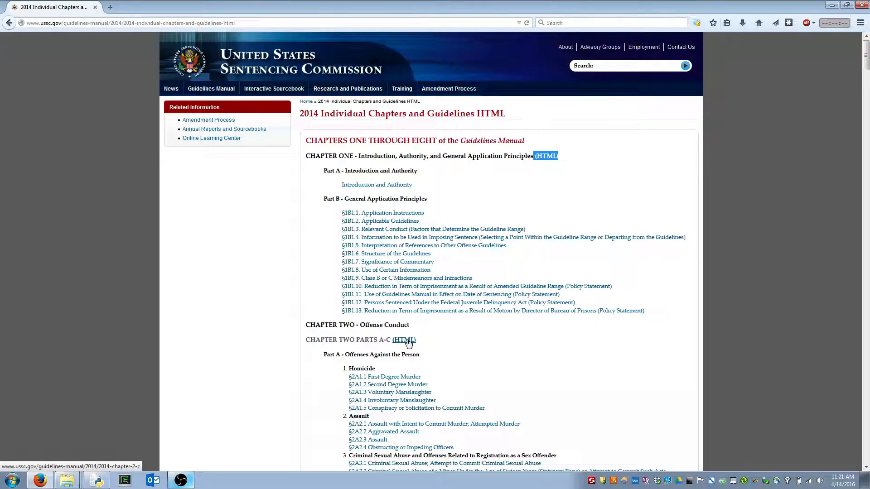
scroll(down, 3)
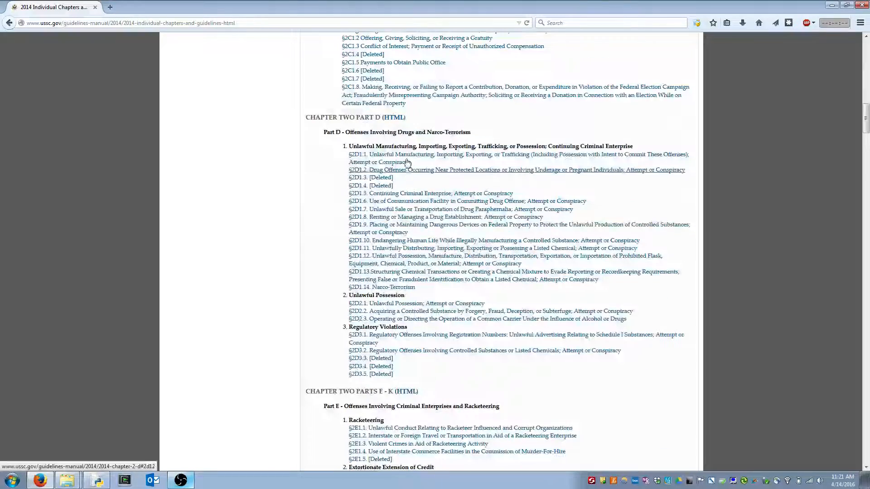
scroll(down, 3)
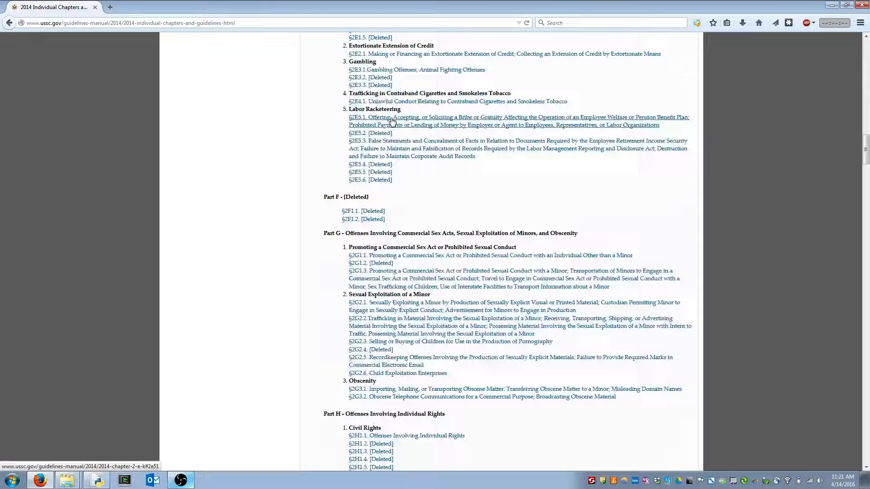
scroll(down, 3)
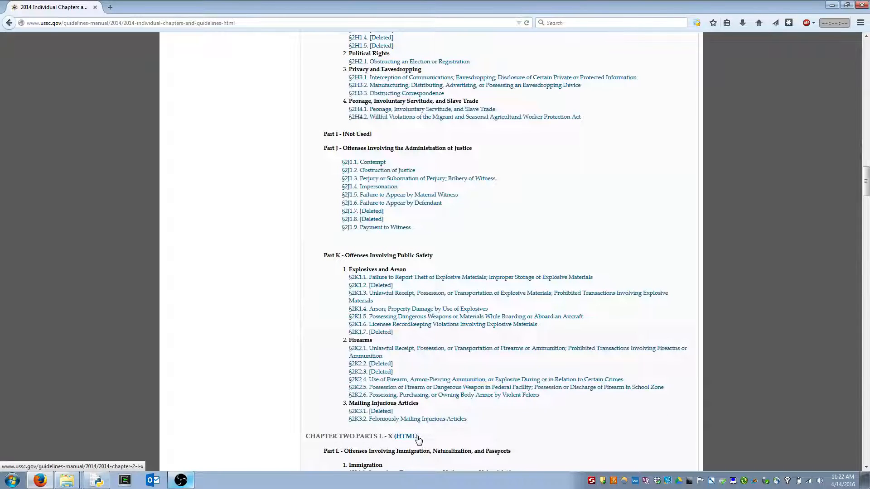
mouse_move(406, 437)
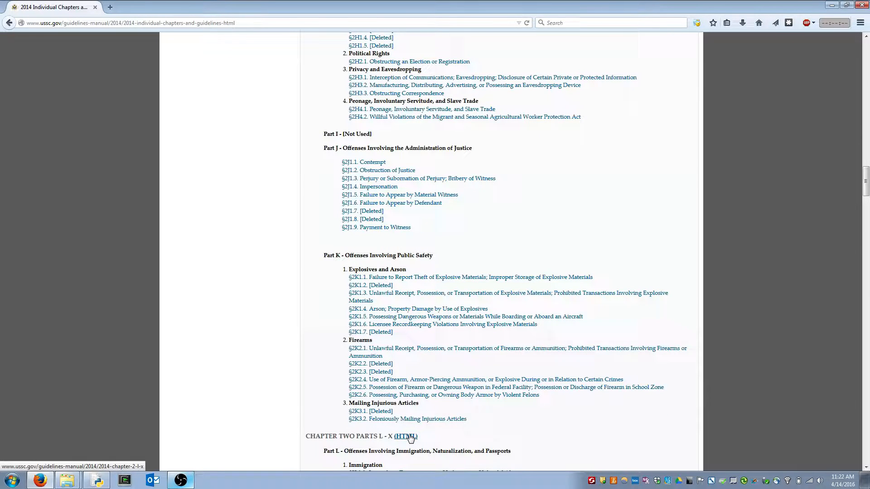
scroll(down, 3)
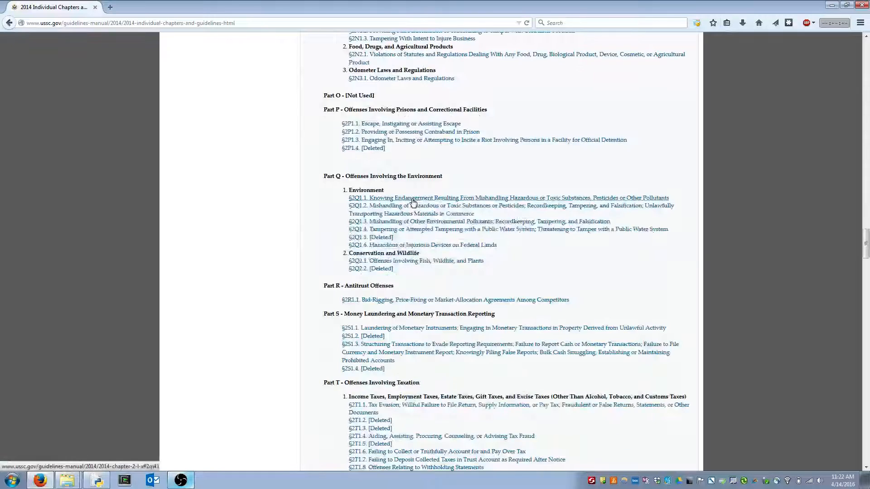
scroll(down, 3)
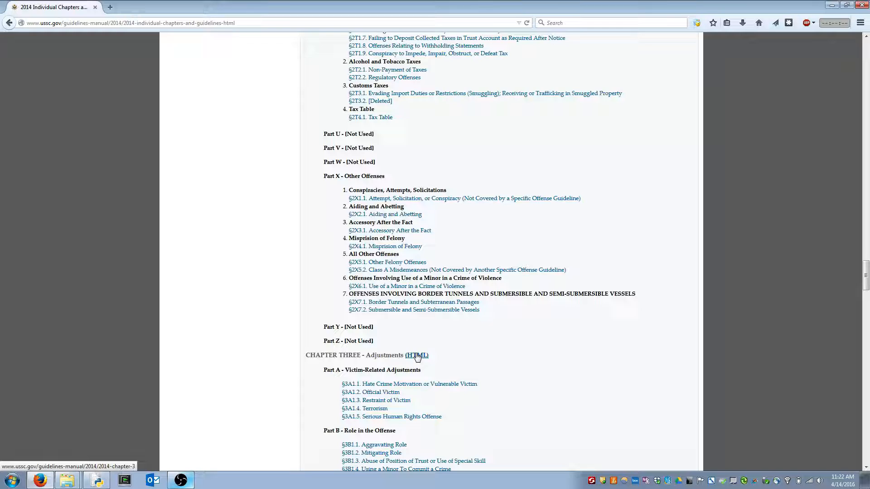
scroll(down, 3)
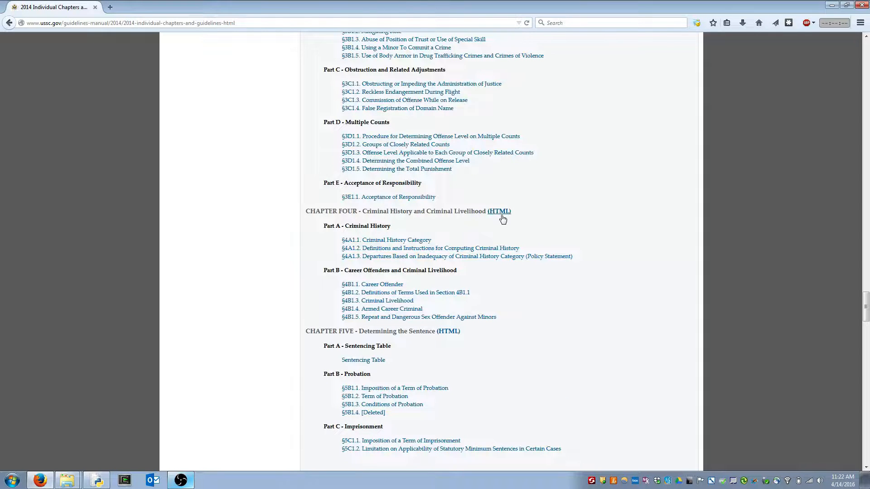
mouse_move(456, 333)
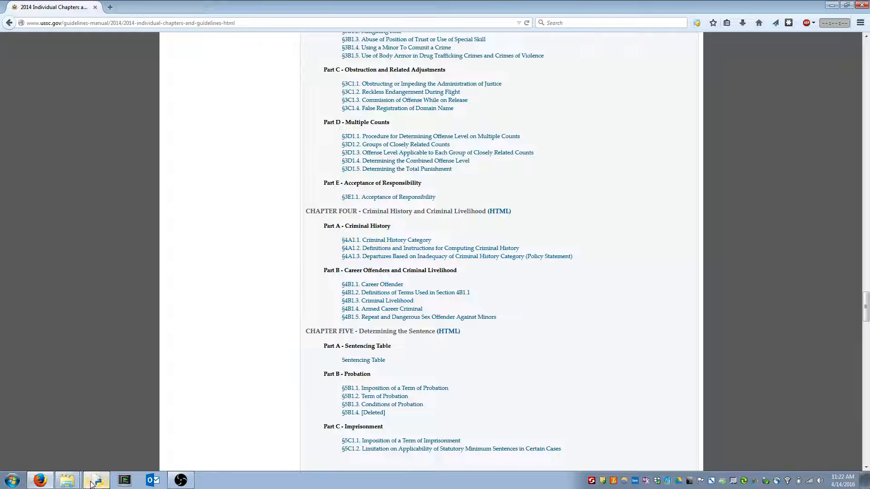
Bring up sentencinganalysis.py in IDLE maximized, showing the year lists
click(93, 480)
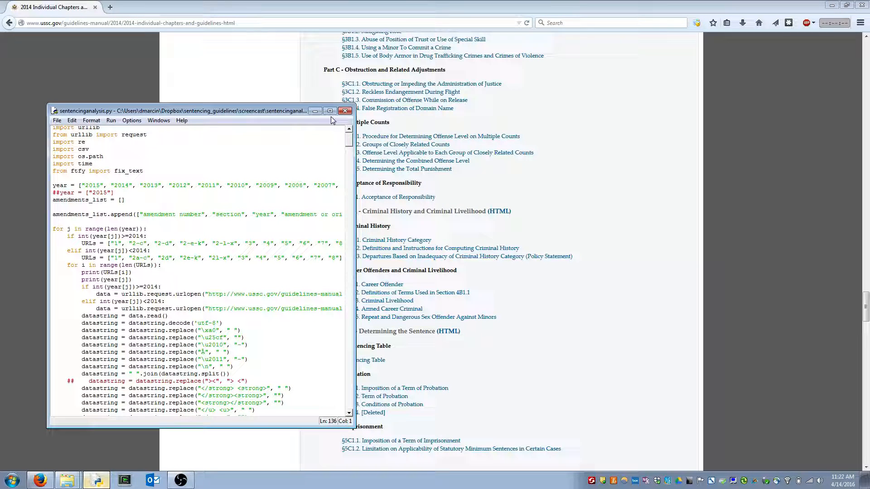
click(330, 111)
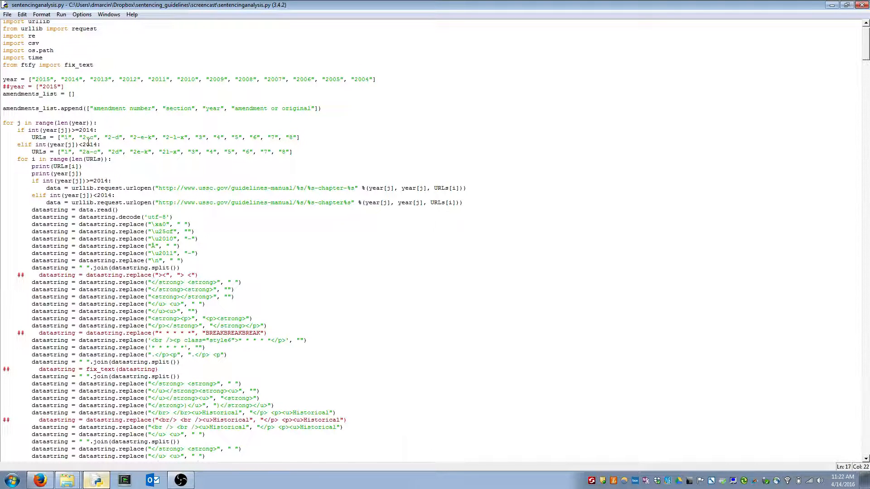
double_click(89, 138)
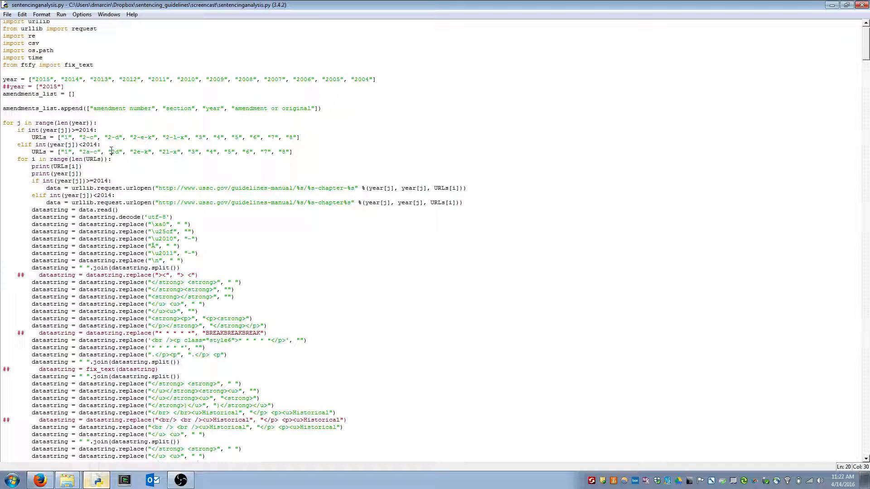
Highlight the urlopen download line and its chapter placeholder in the request URL
double_click(53, 188)
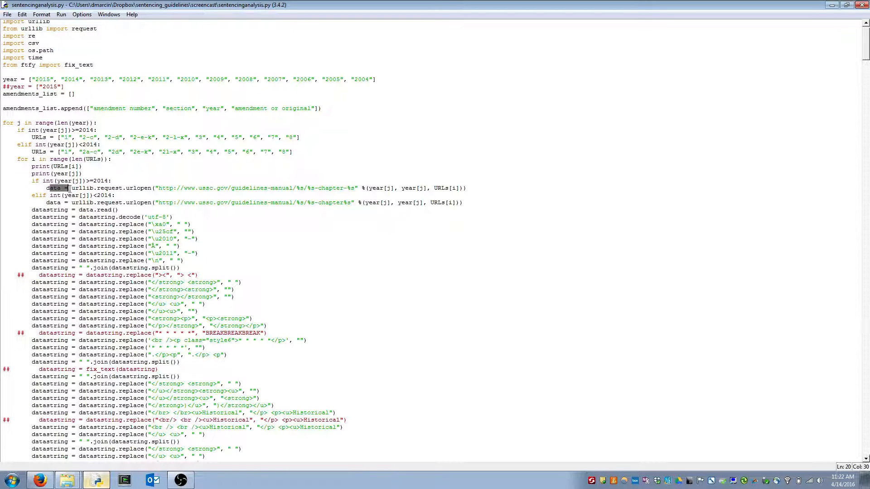
drag(49, 188, 146, 188)
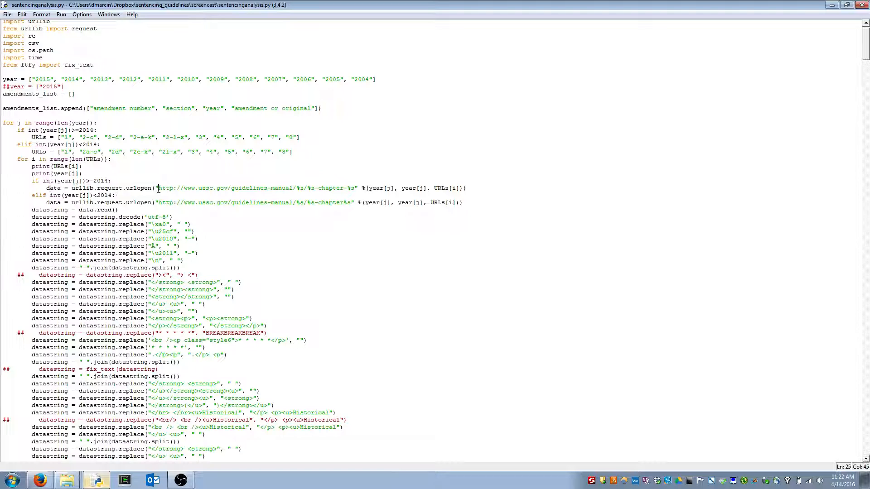
drag(159, 187, 338, 188)
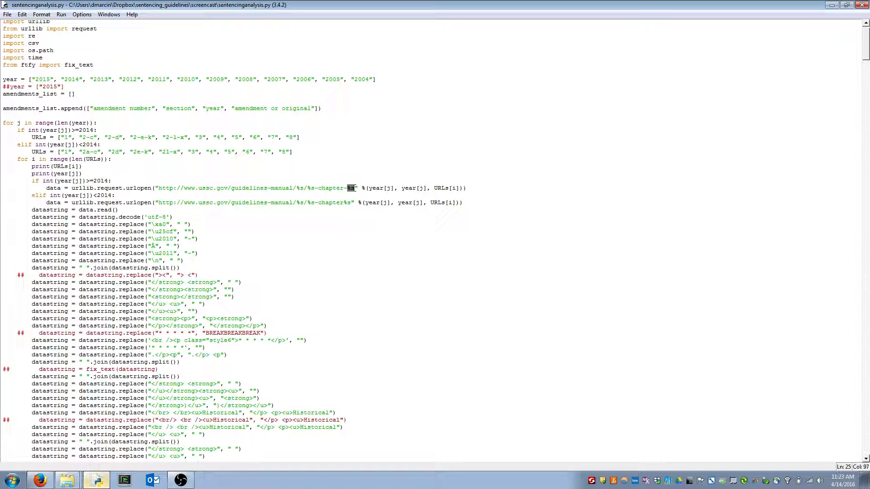
mouse_move(256, 185)
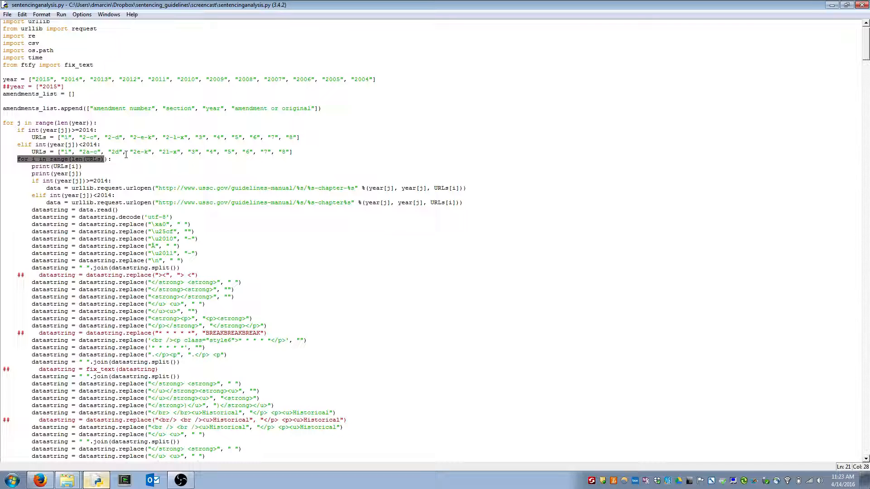
mouse_move(176, 159)
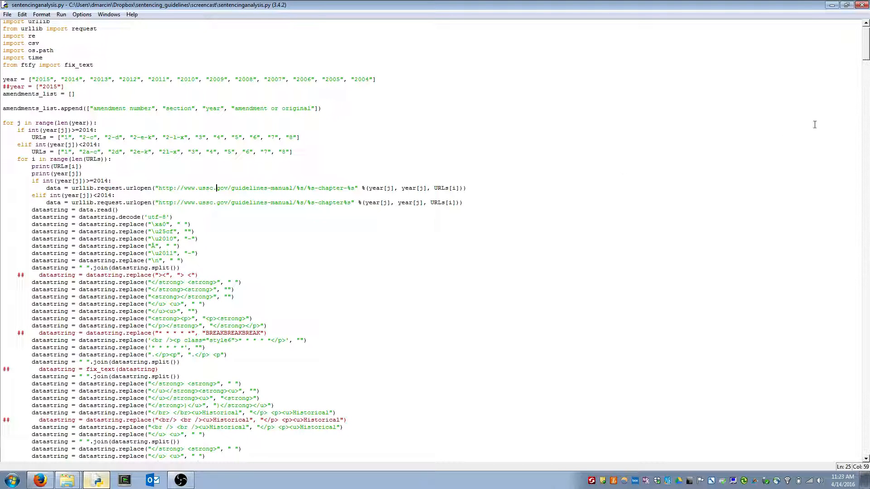
Scroll down to the BeautifulSoup code finding the main div and strong/h2 checklists
scroll(down, 3)
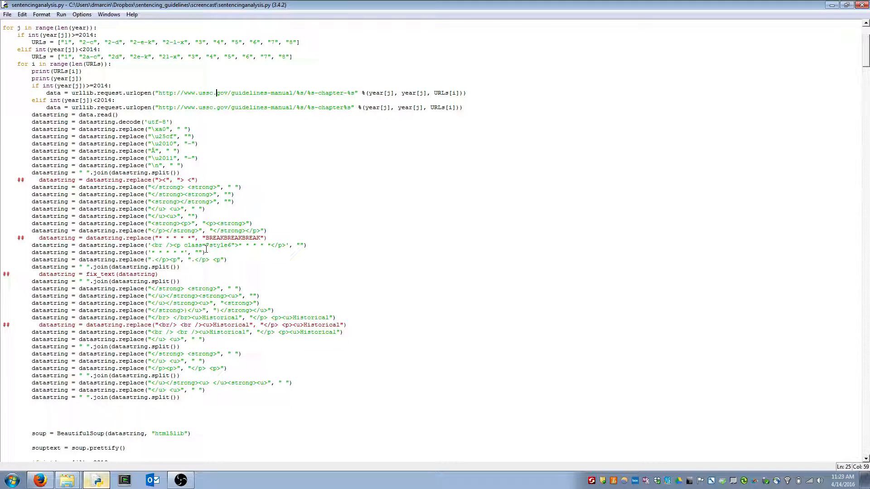
mouse_move(268, 285)
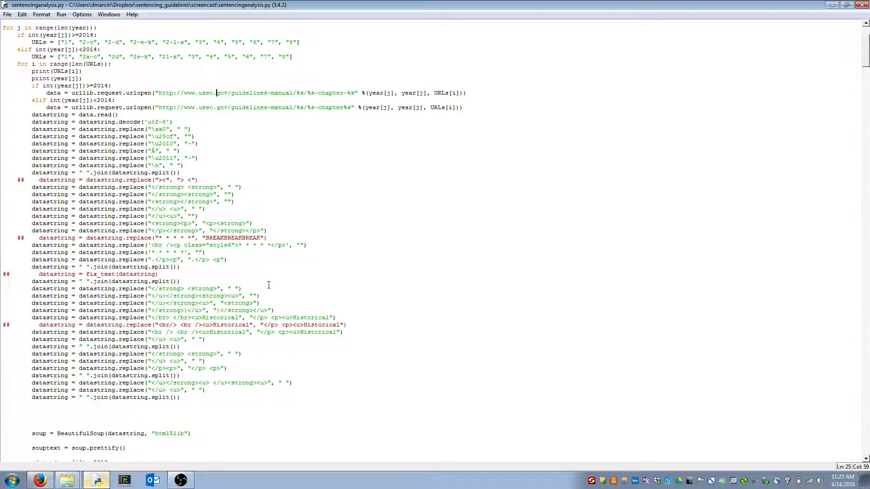
mouse_move(283, 283)
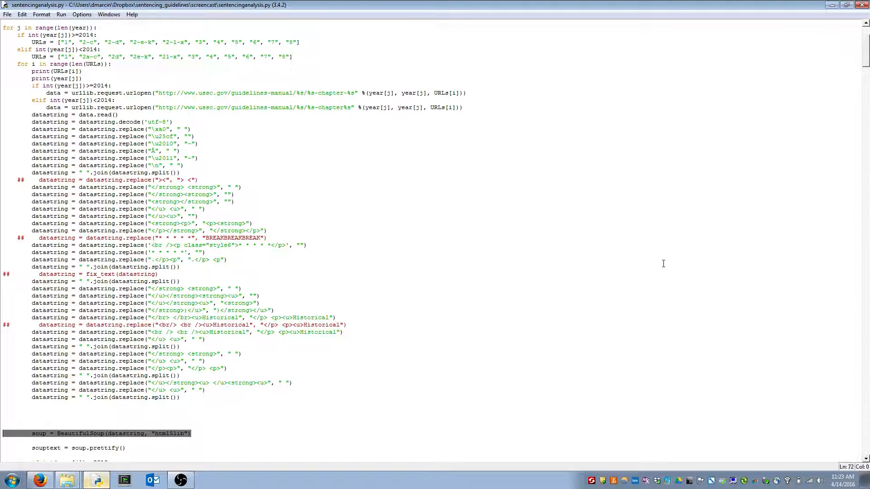
scroll(down, 3)
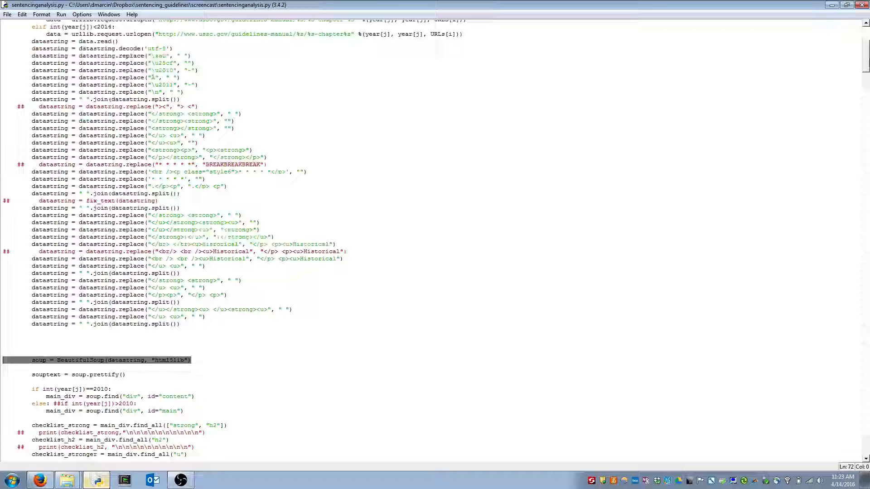
scroll(down, 3)
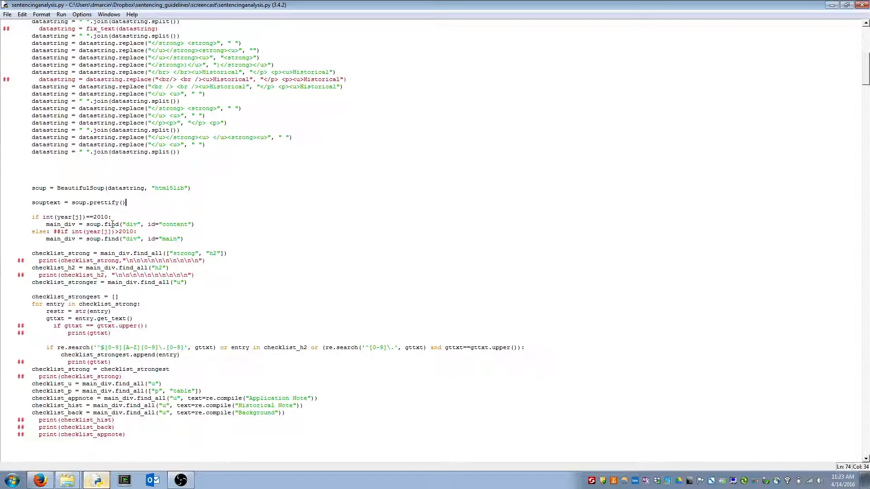
mouse_move(68, 211)
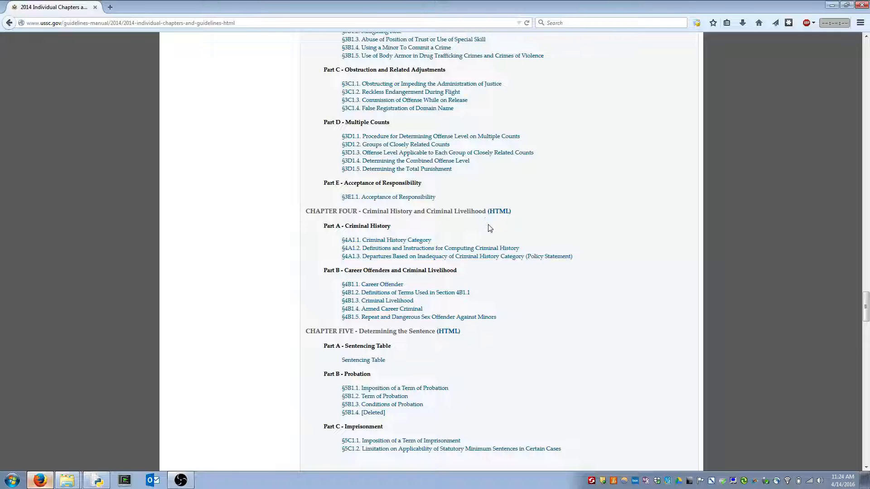
Open the 2014 Chapter Four – Criminal History page in HTML
click(498, 211)
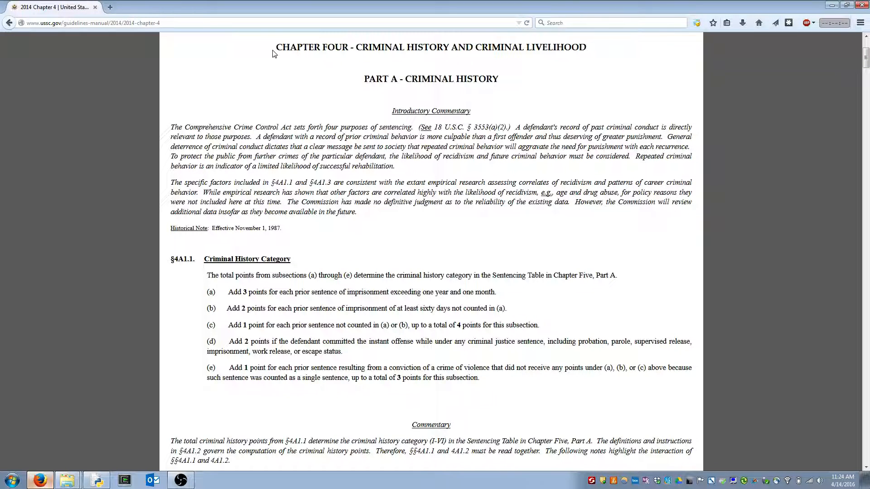
mouse_move(362, 81)
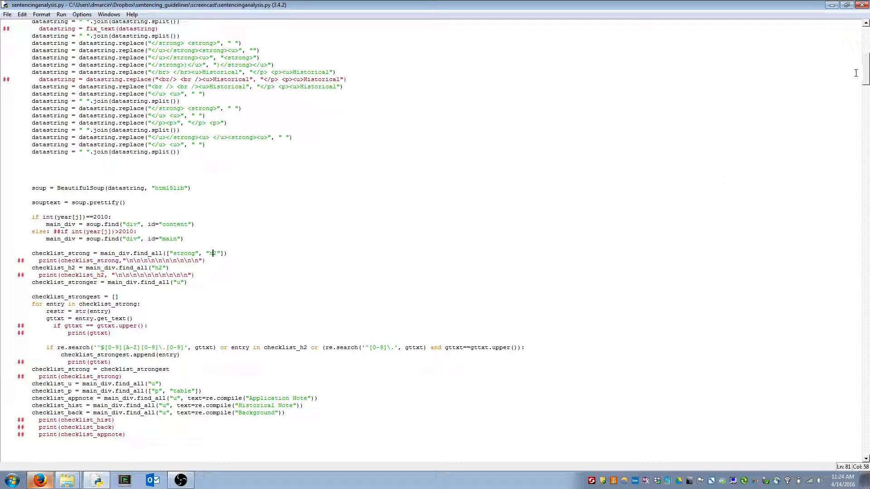
scroll(down, 3)
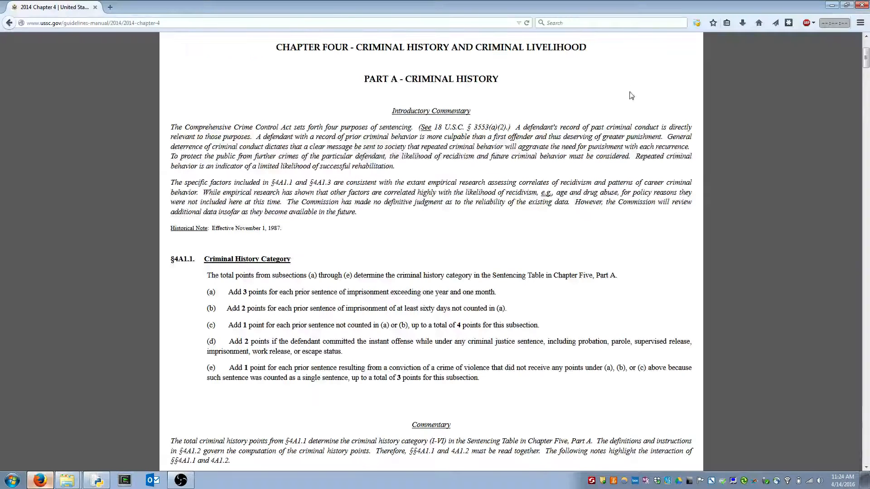
scroll(down, 3)
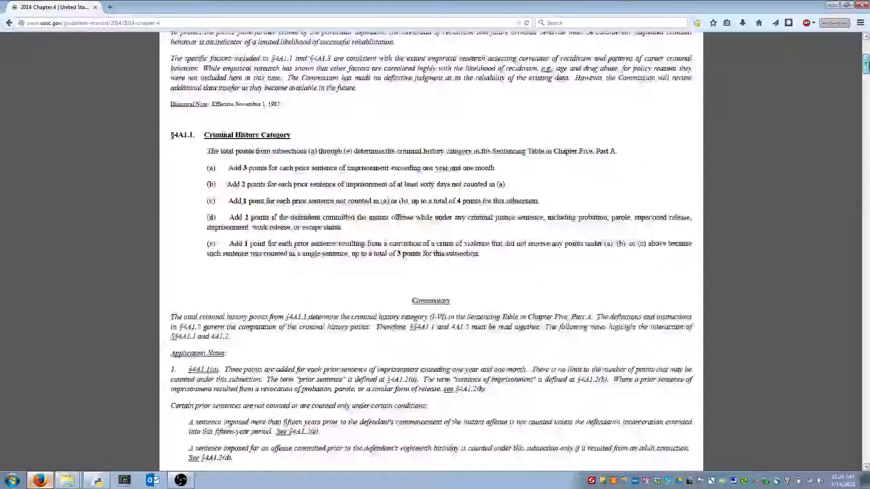
scroll(down, 3)
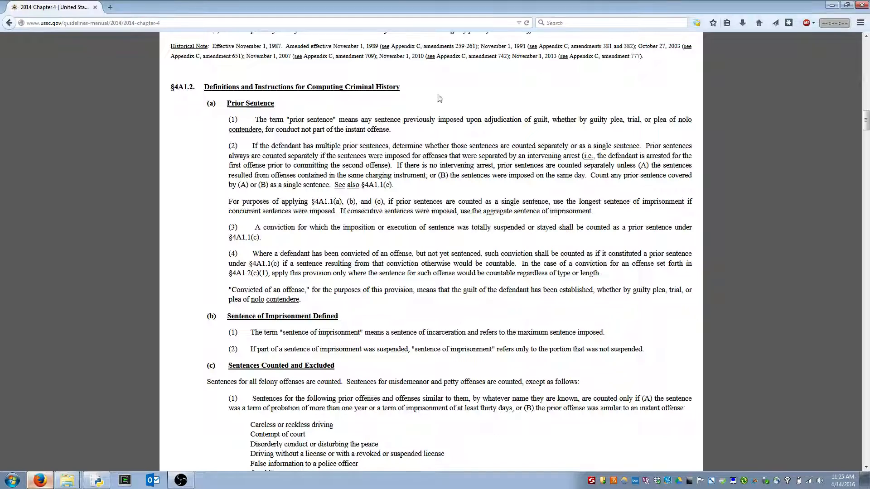
drag(228, 120, 301, 129)
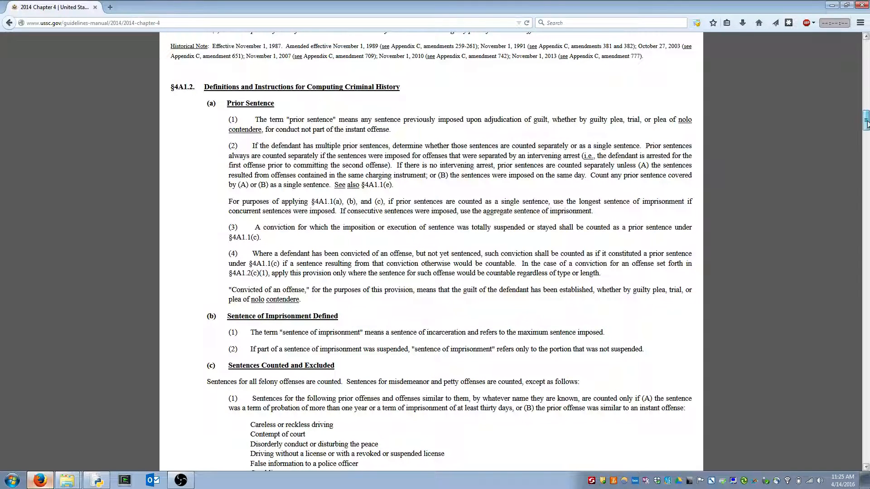
scroll(down, 3)
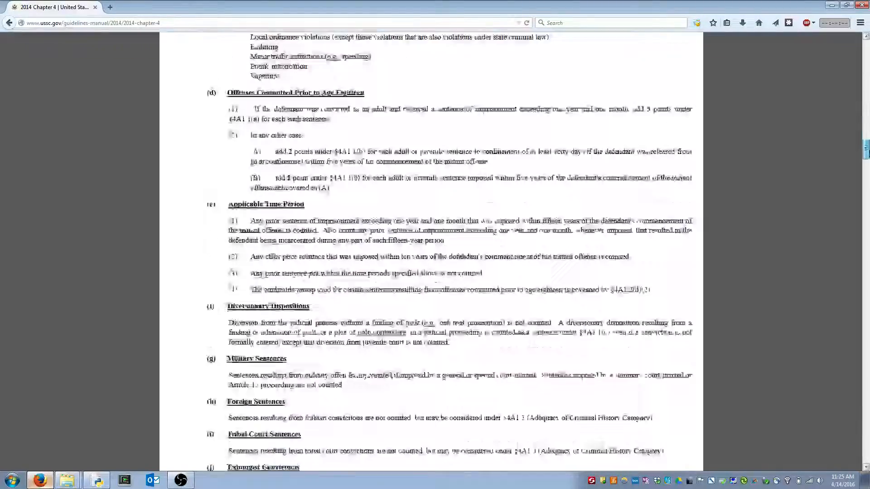
scroll(down, 3)
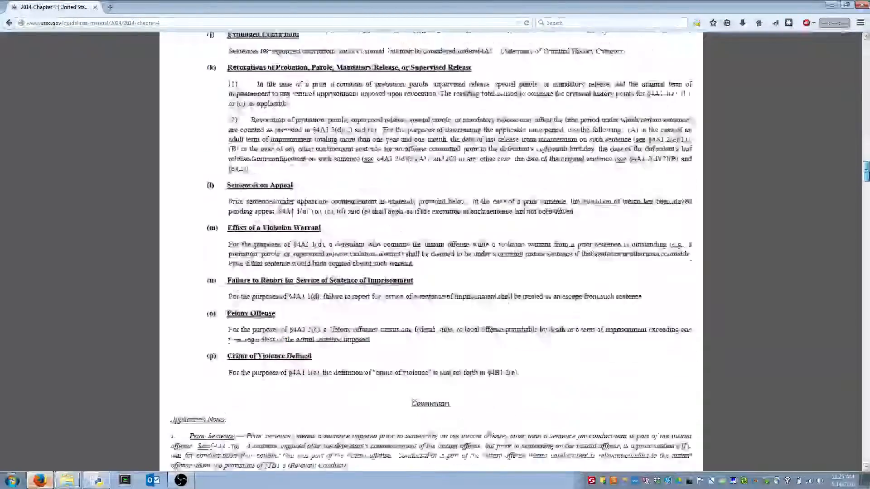
scroll(down, 3)
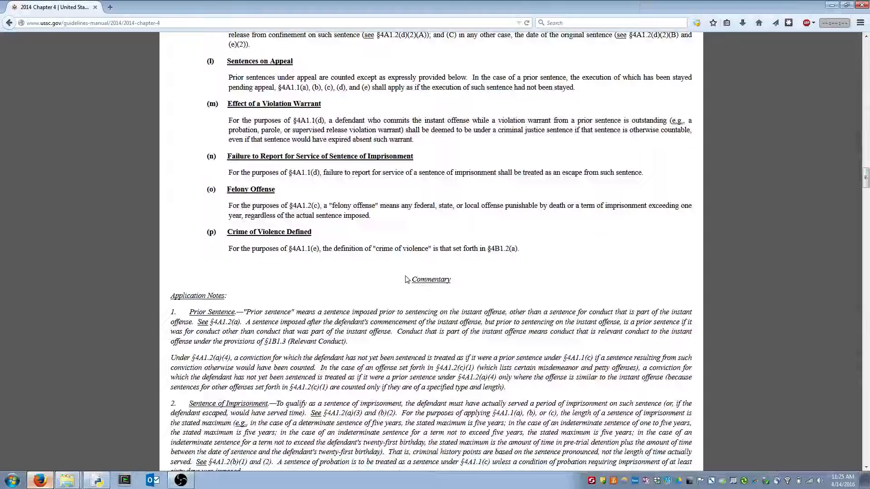
double_click(196, 295)
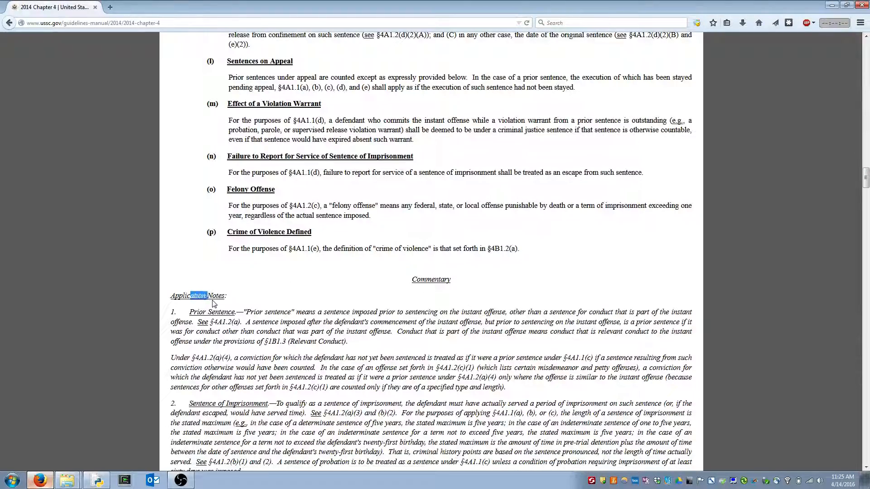
scroll(down, 3)
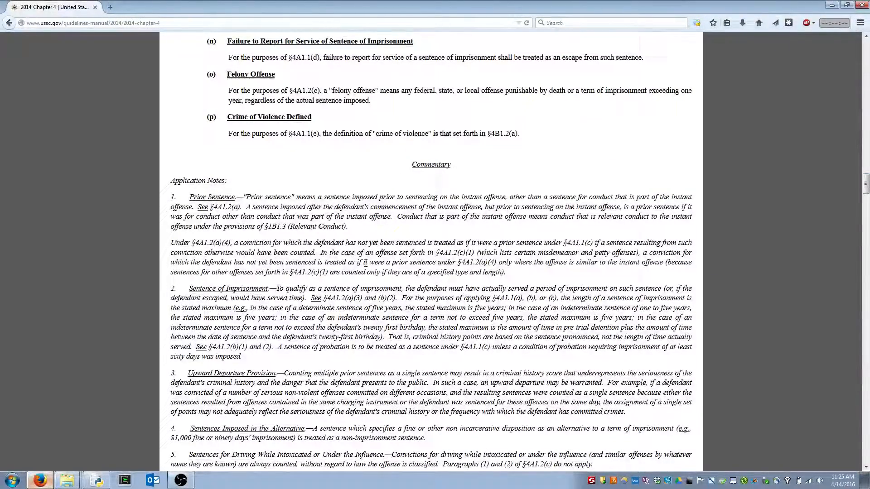
scroll(down, 3)
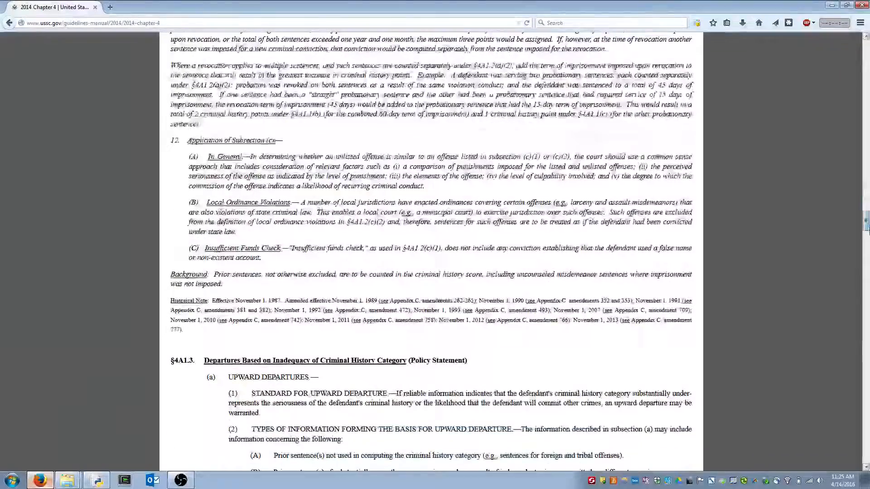
double_click(189, 274)
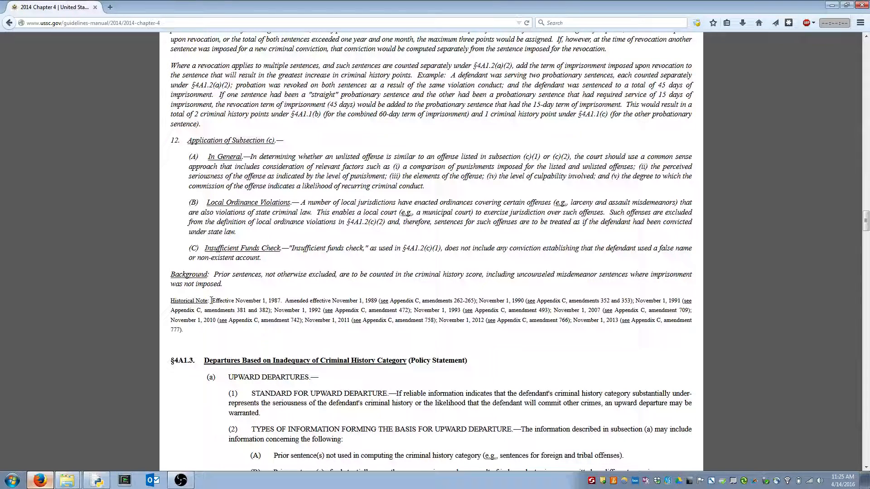
mouse_move(651, 263)
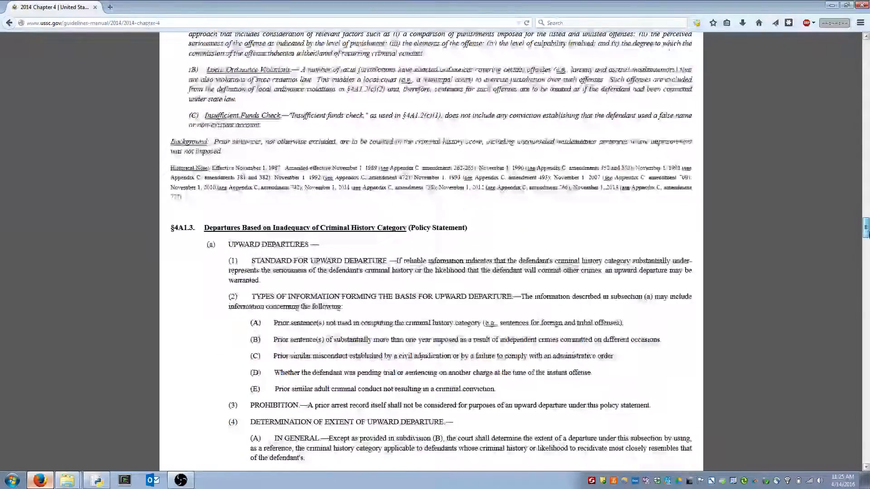
scroll(down, 3)
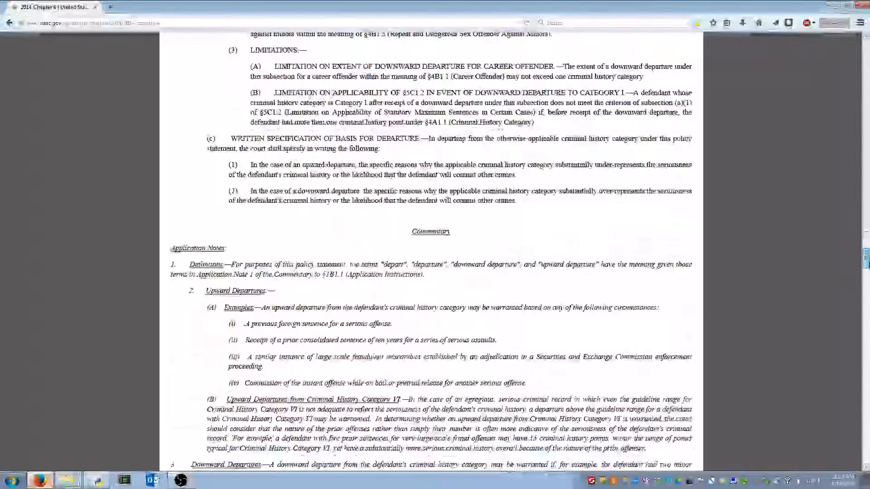
scroll(down, 3)
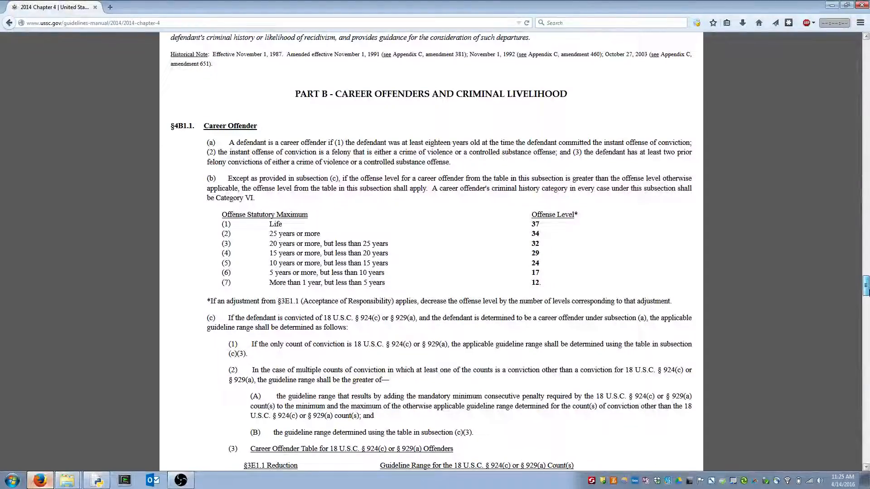
scroll(down, 3)
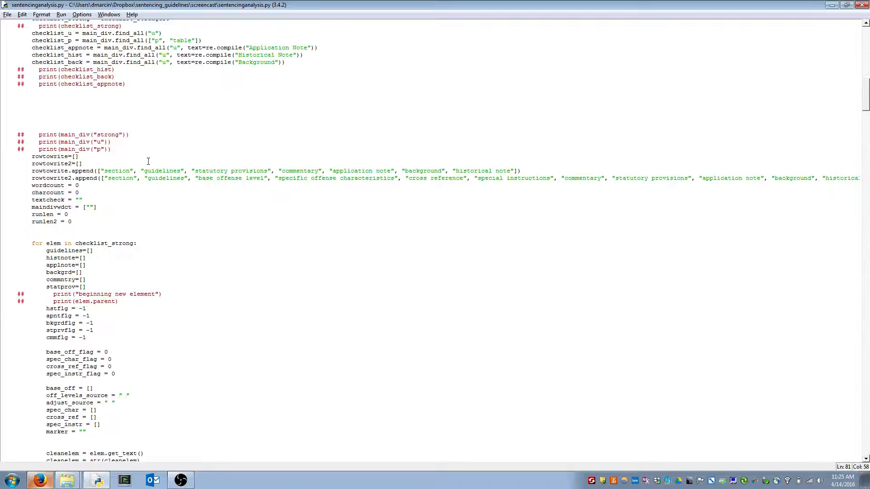
mouse_move(767, 175)
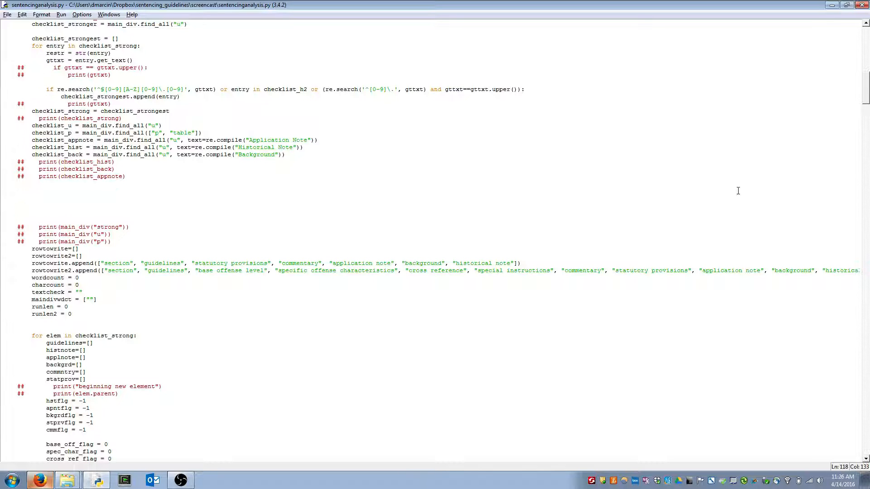
Scroll through the MASTER loop flagging historical notes, application notes, background and commentary
scroll(down, 3)
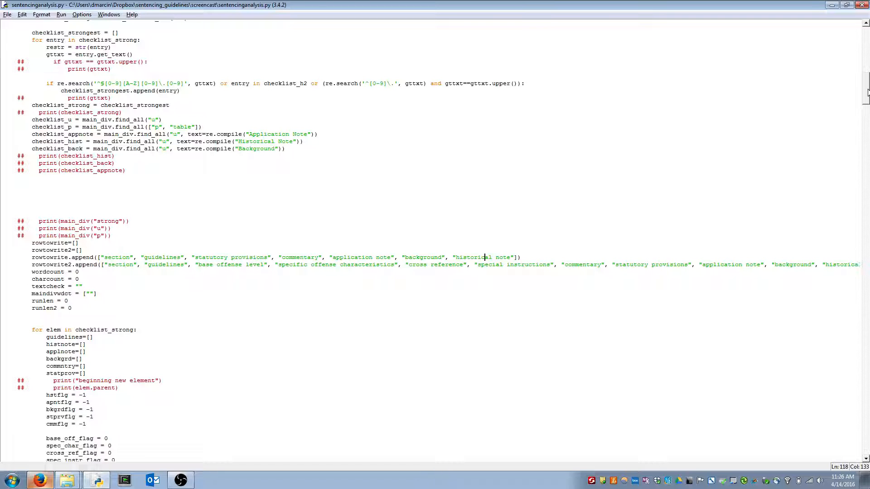
scroll(down, 3)
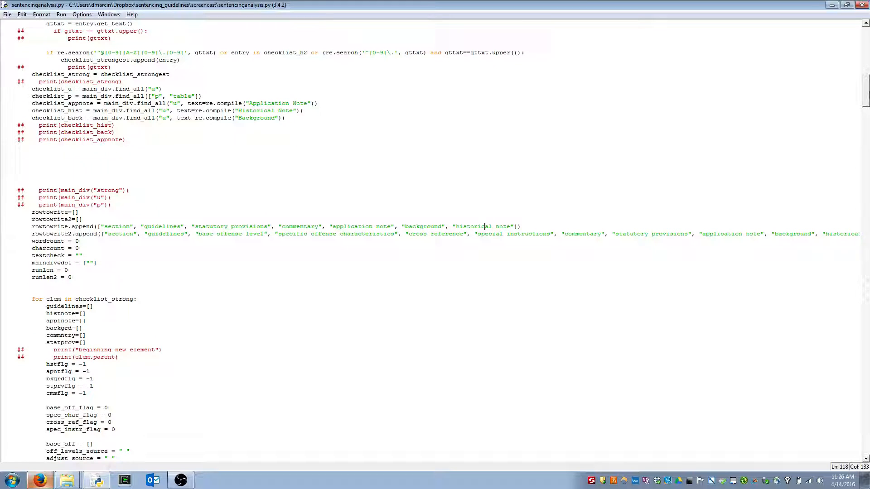
scroll(down, 3)
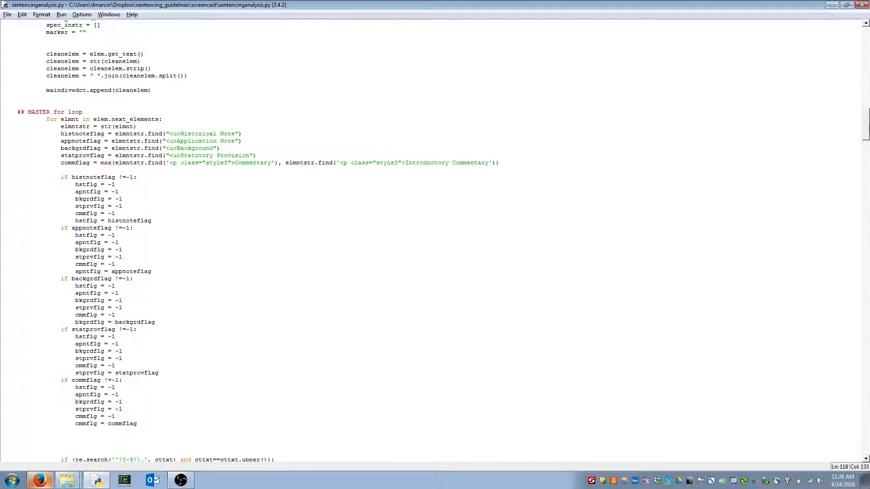
scroll(down, 3)
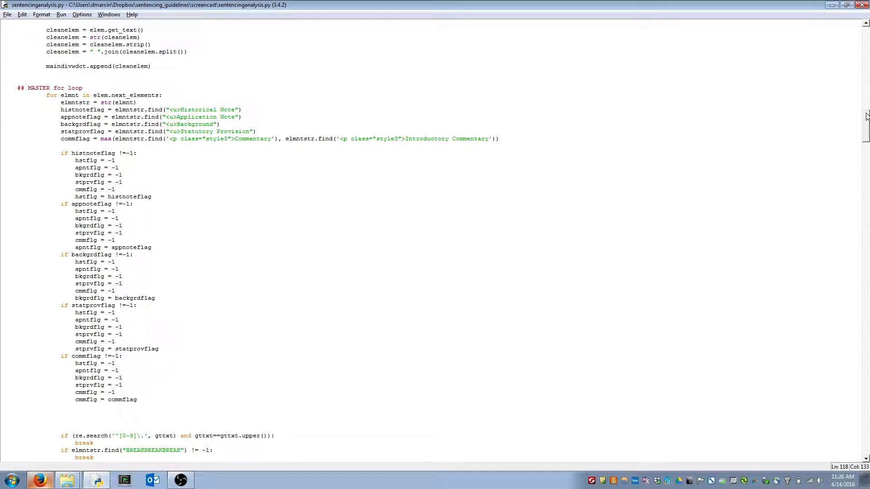
mouse_move(723, 122)
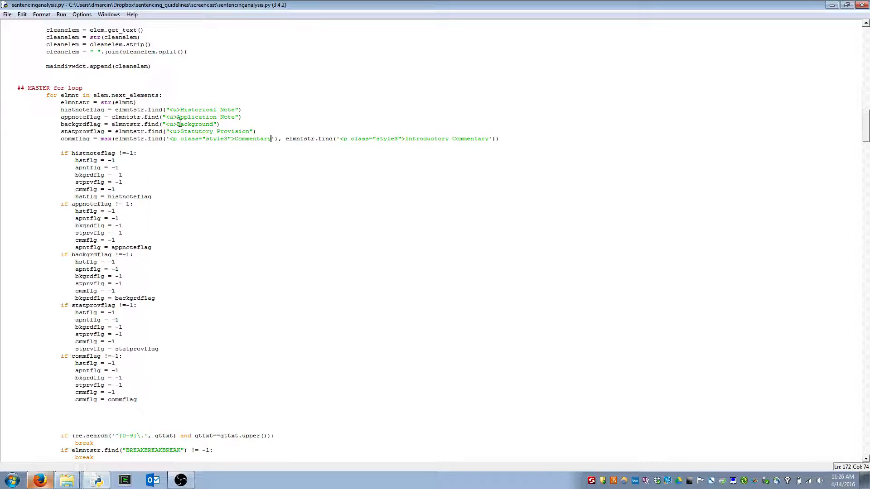
mouse_move(828, 117)
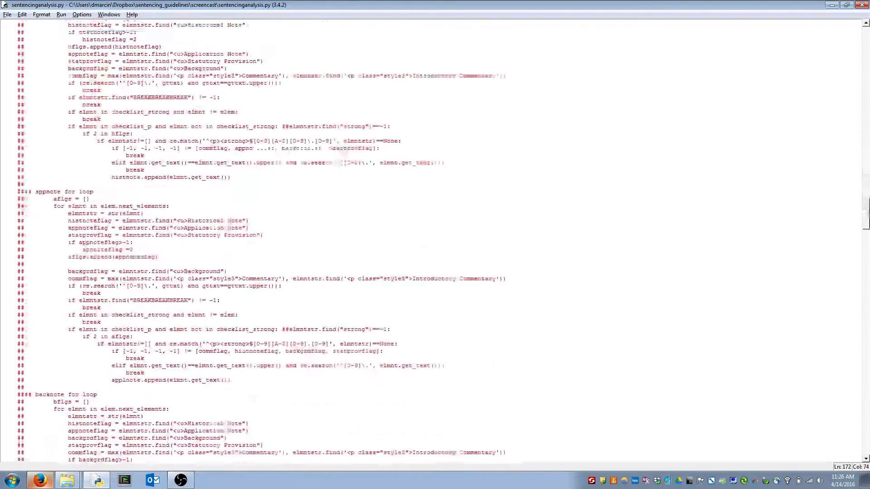
scroll(down, 3)
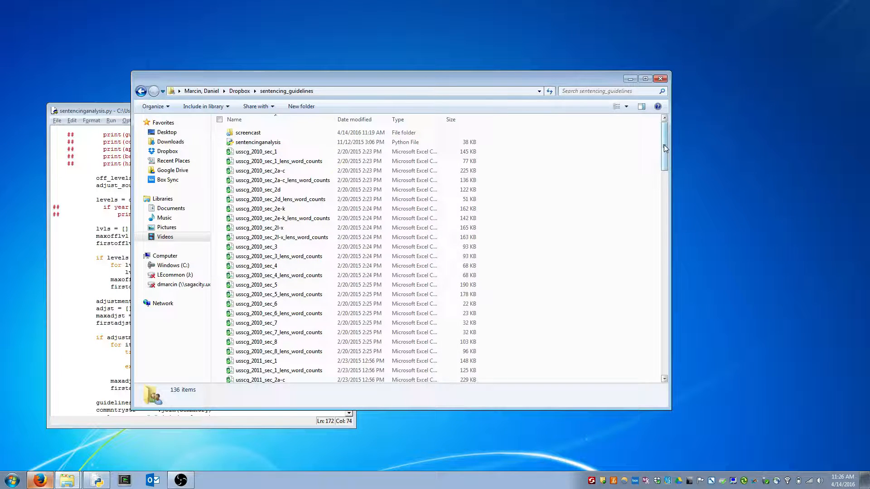
Scroll to the bottom of sentencing_guidelines and open usscg_2015_sec_7 in Excel
drag(665, 150, 664, 327)
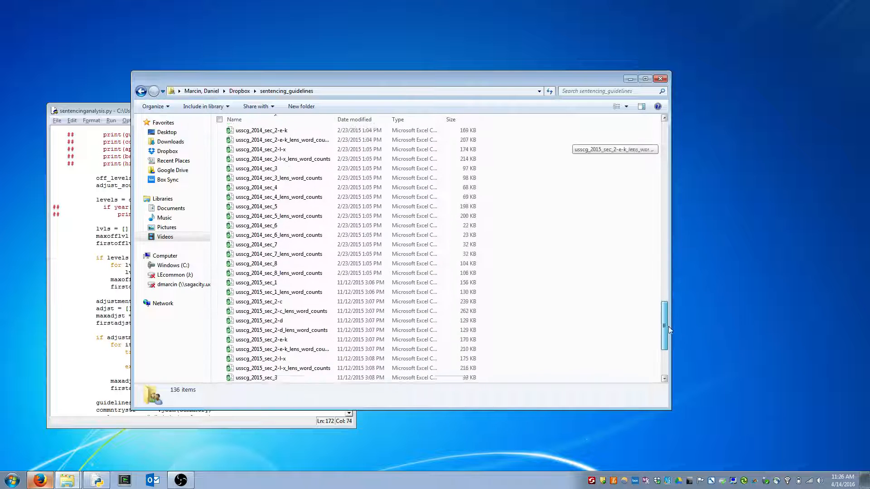
scroll(down, 3)
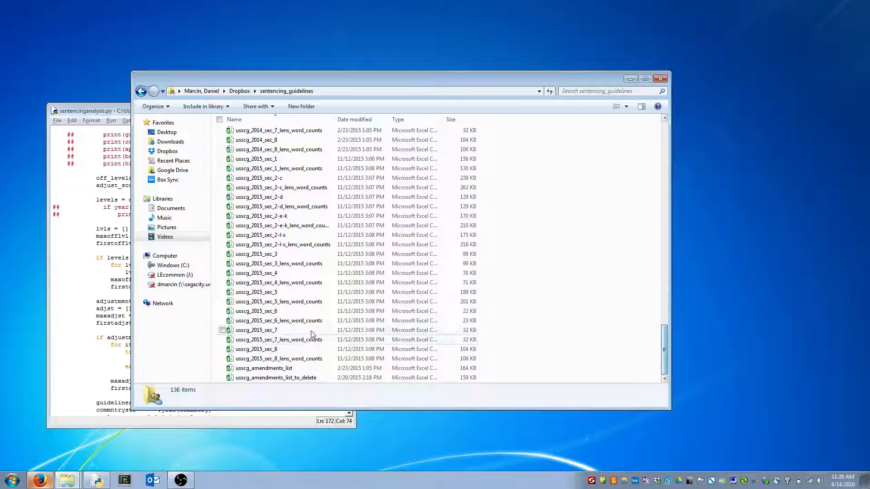
double_click(256, 330)
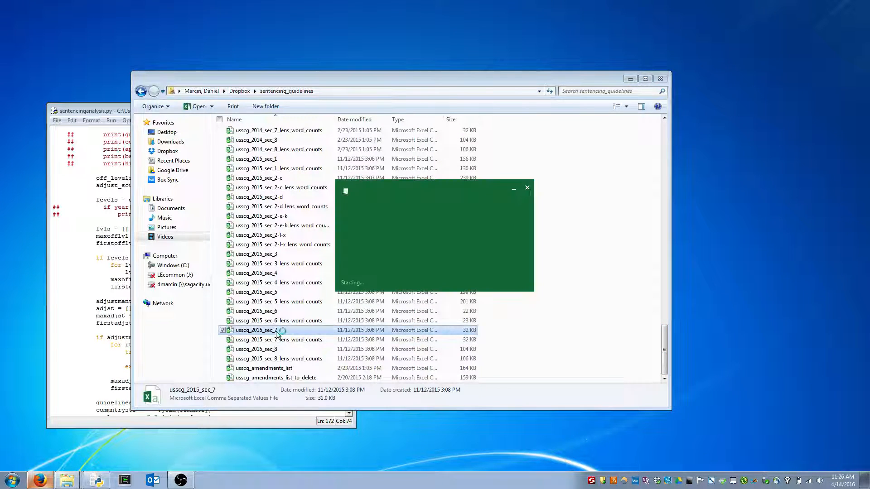
Read the PART A section, guidelines text, historical note and PART B cells in the formula bar
double_click(256, 330)
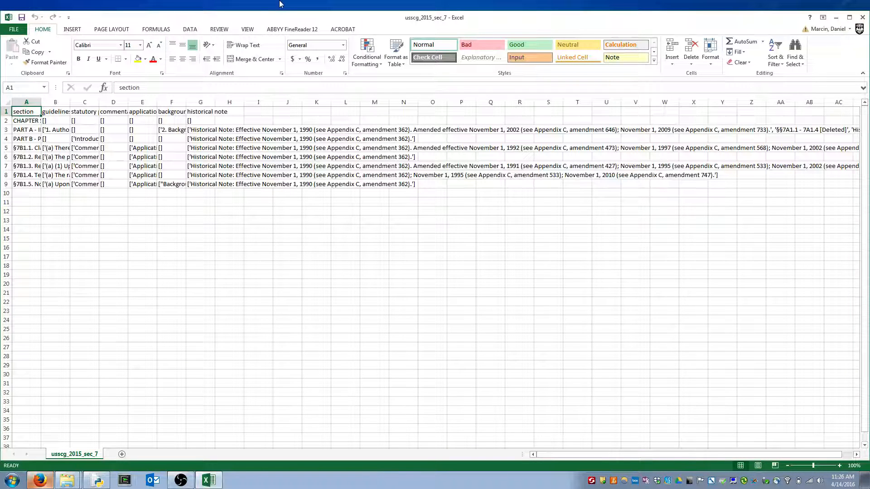
mouse_move(286, 19)
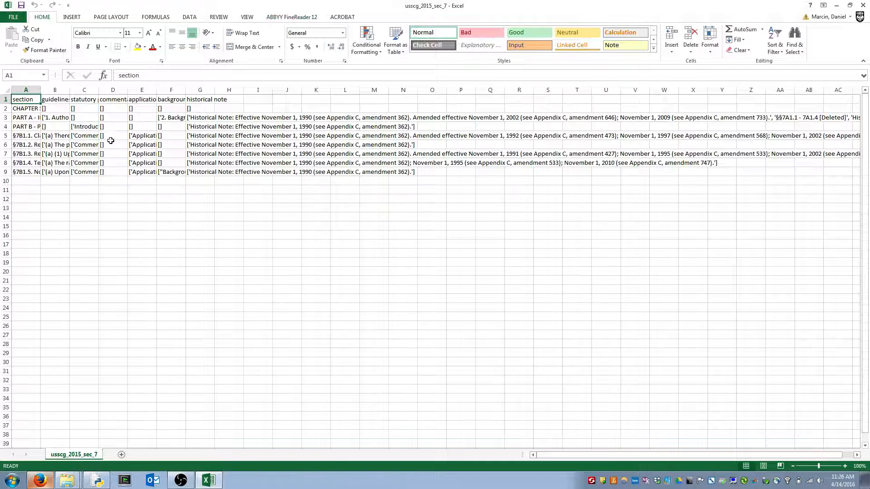
click(26, 117)
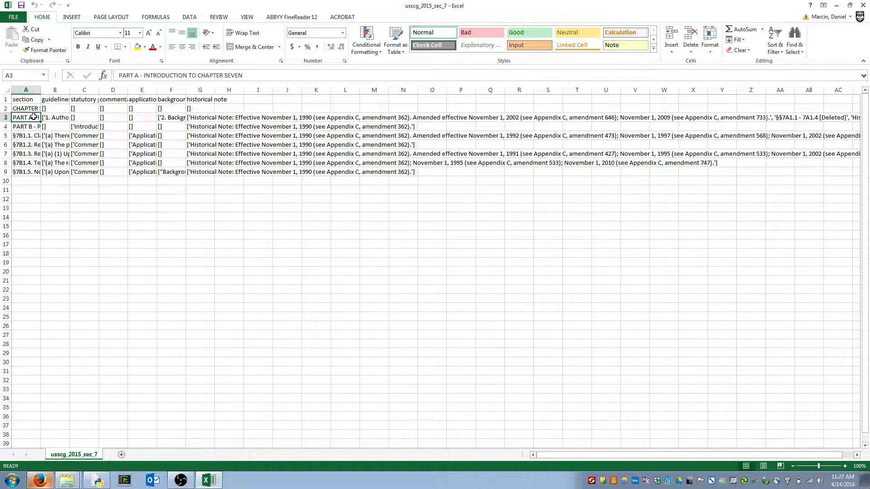
click(113, 109)
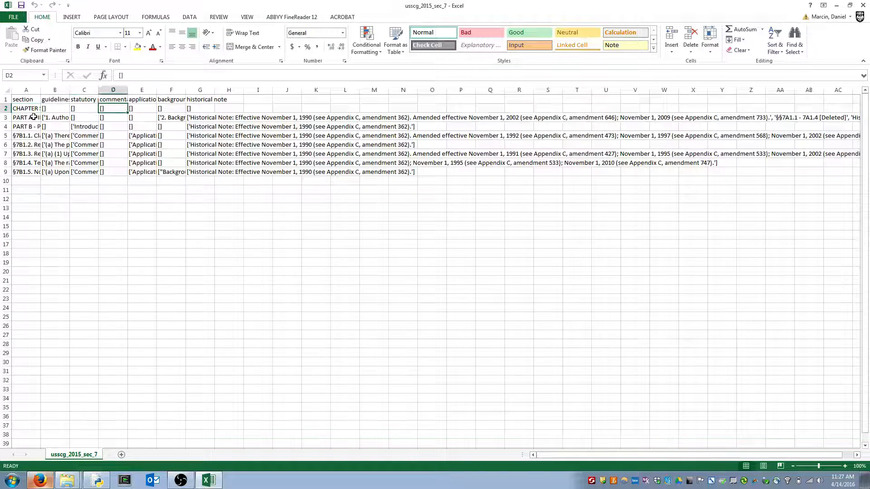
click(25, 117)
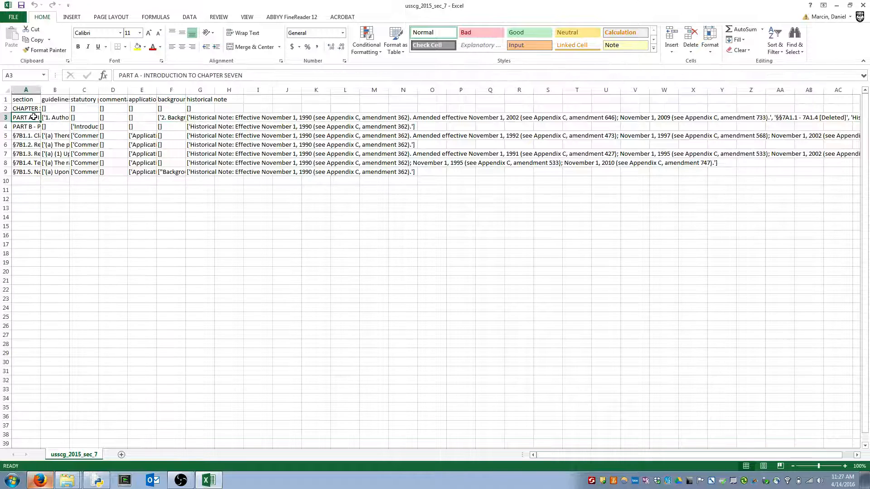
click(54, 117)
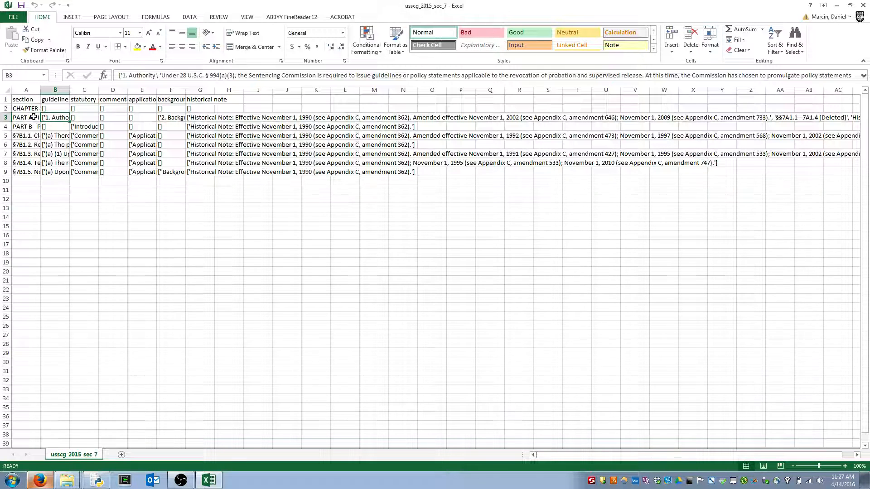
click(200, 116)
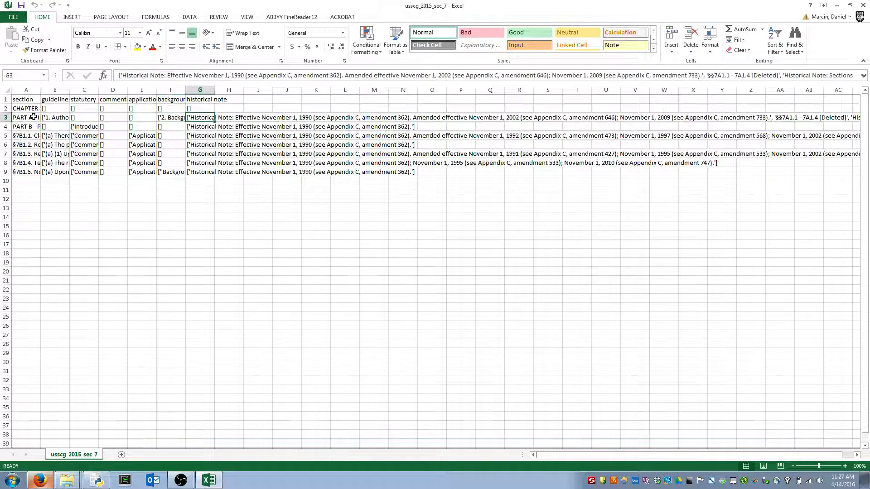
click(23, 126)
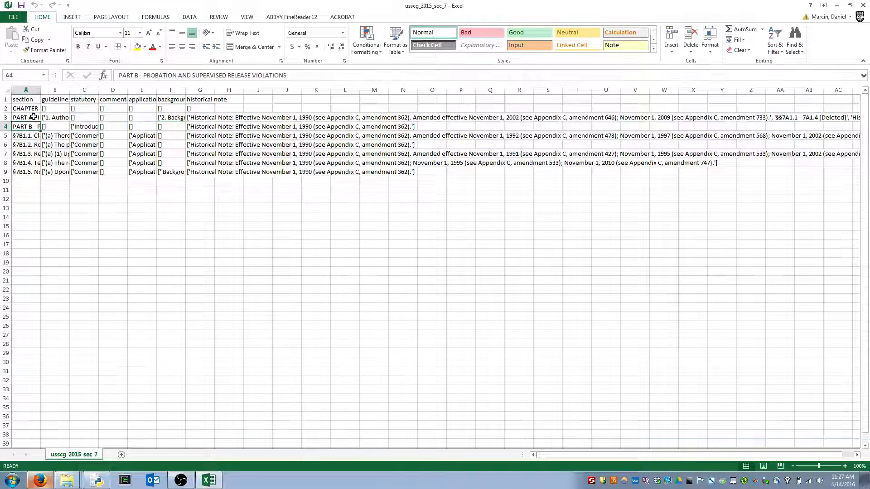
Read the §7B1.1 row's comment D5, application note E1/E5 and historical note G5
click(22, 135)
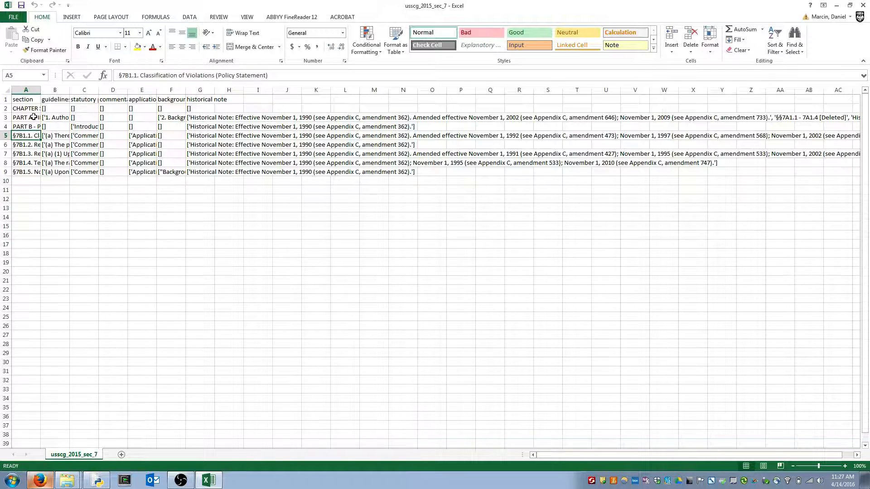
click(54, 135)
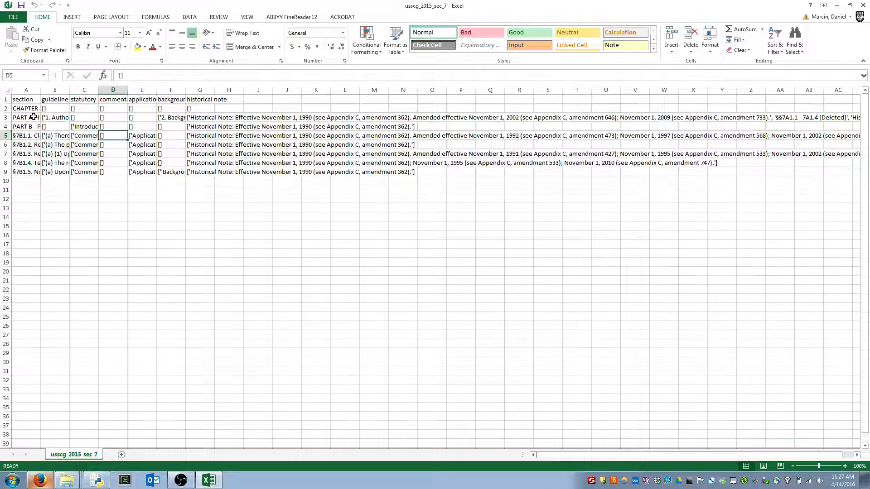
click(142, 99)
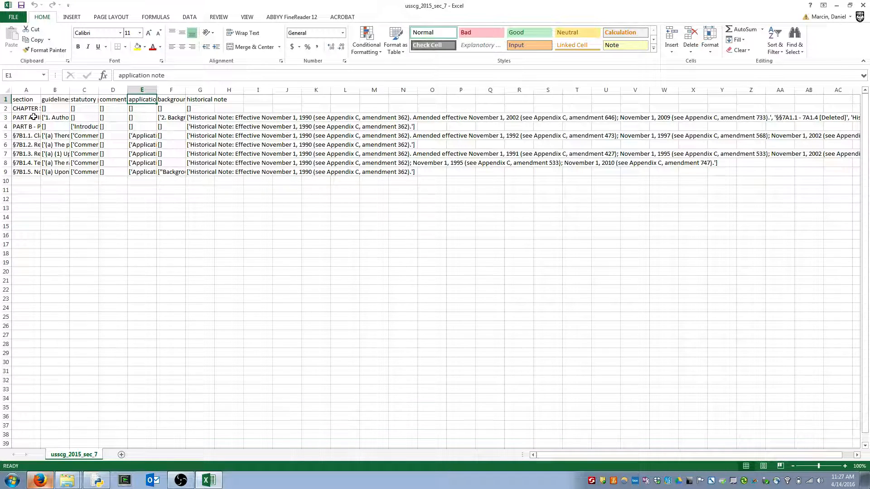
click(141, 136)
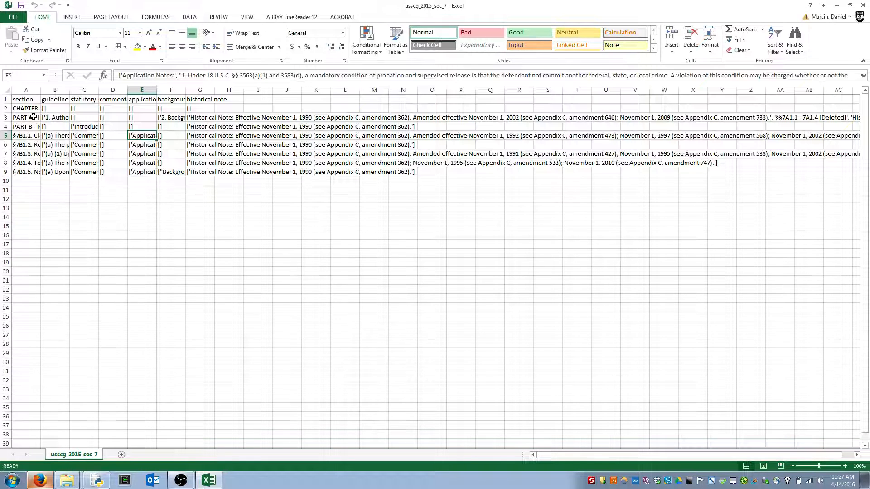
click(200, 135)
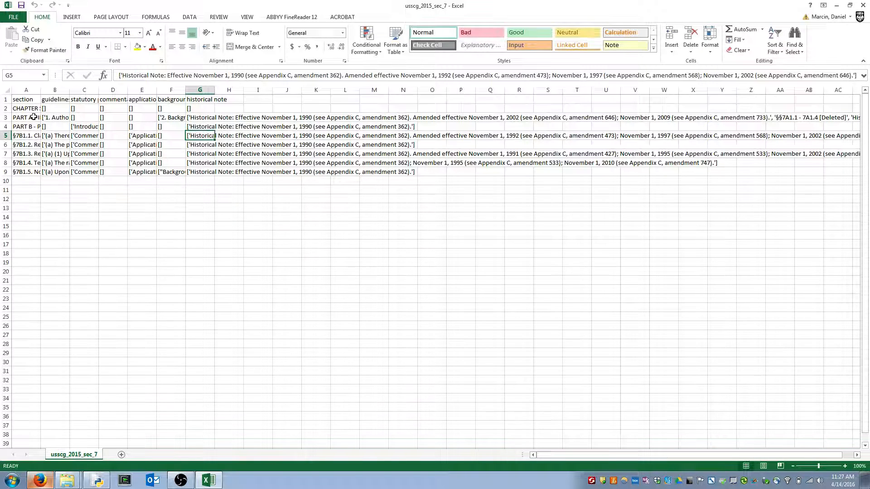
click(171, 172)
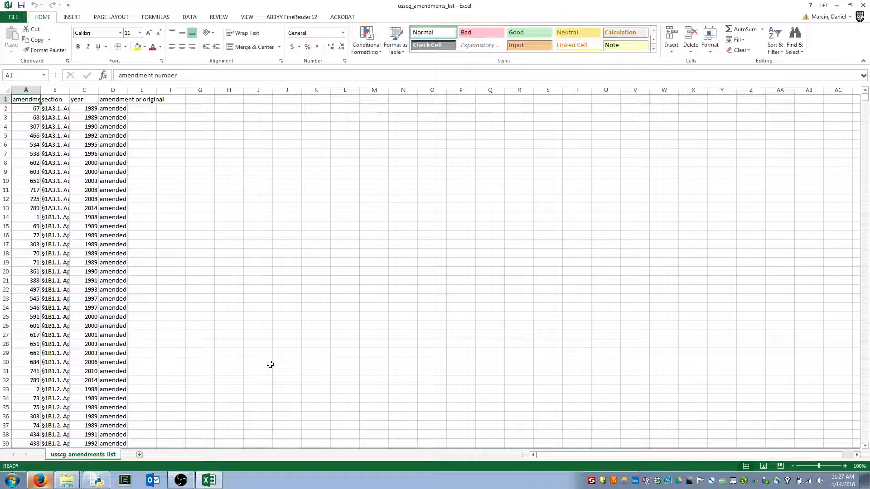
Check amendment numbers 1 and 74, then the year 1991 down at row 1779
click(25, 217)
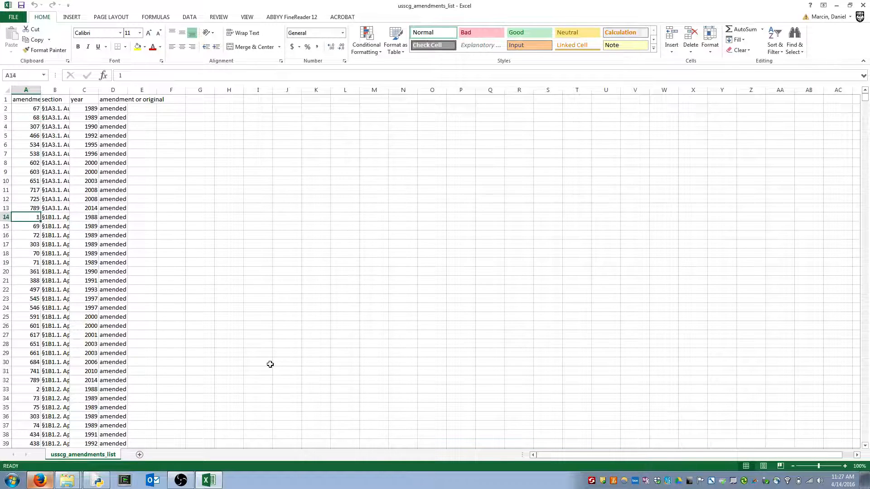
click(22, 426)
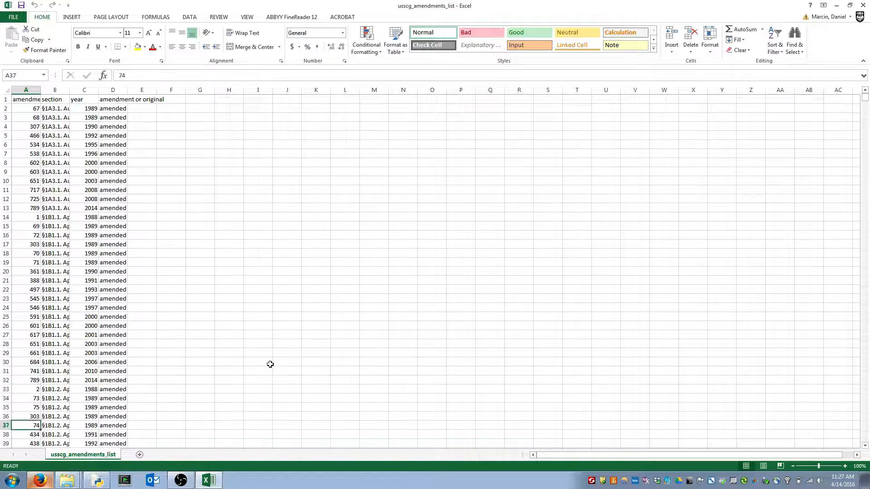
scroll(down, 3)
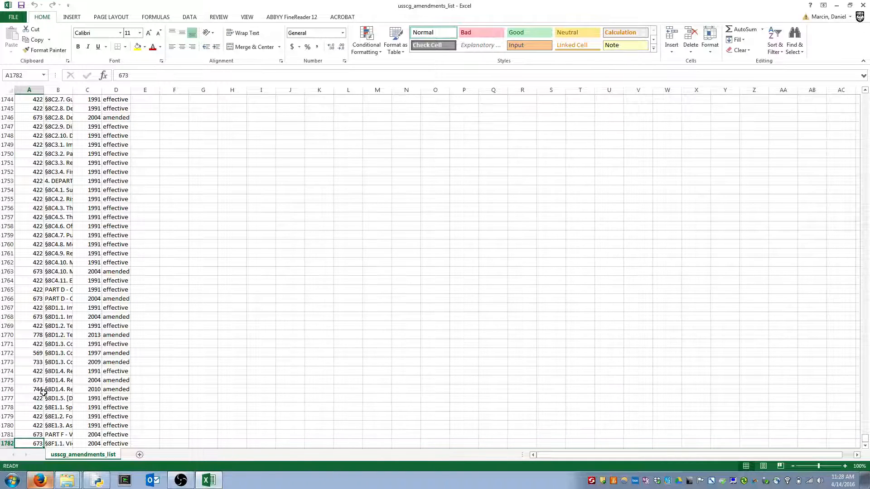
click(88, 416)
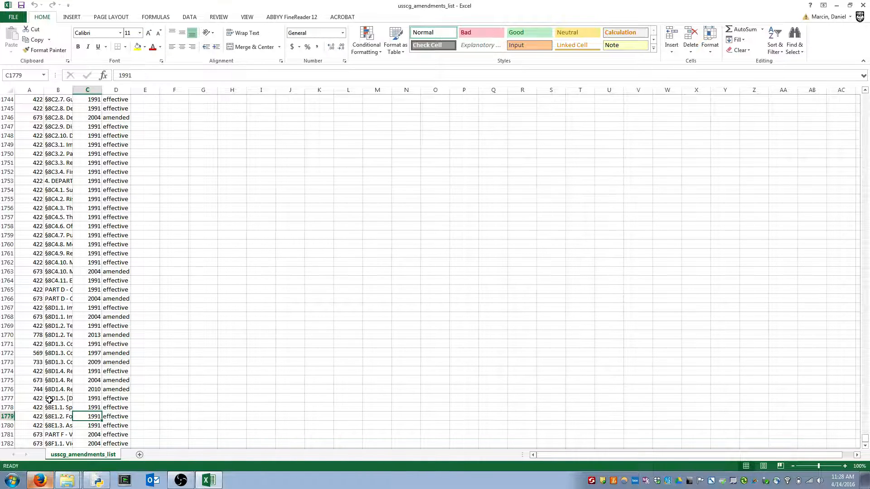
mouse_move(22, 443)
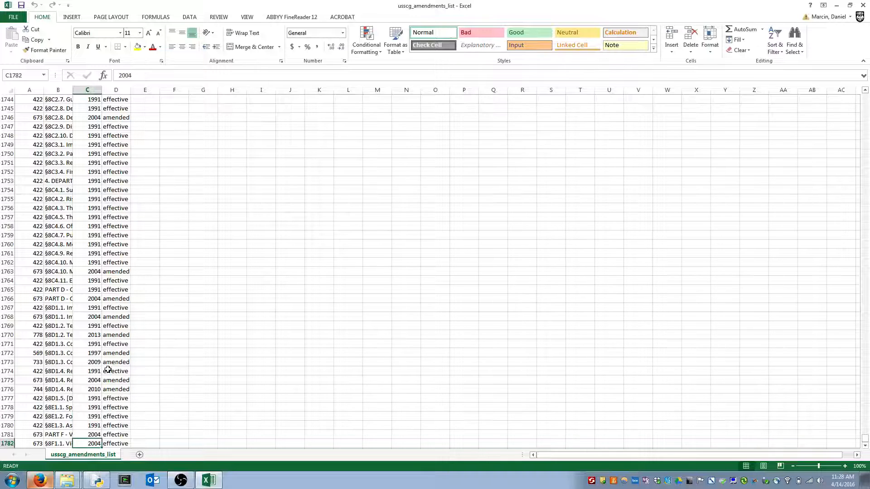
Check the amended status in row 1772 and the deleted §5K2.15 entry in row 1640
click(116, 352)
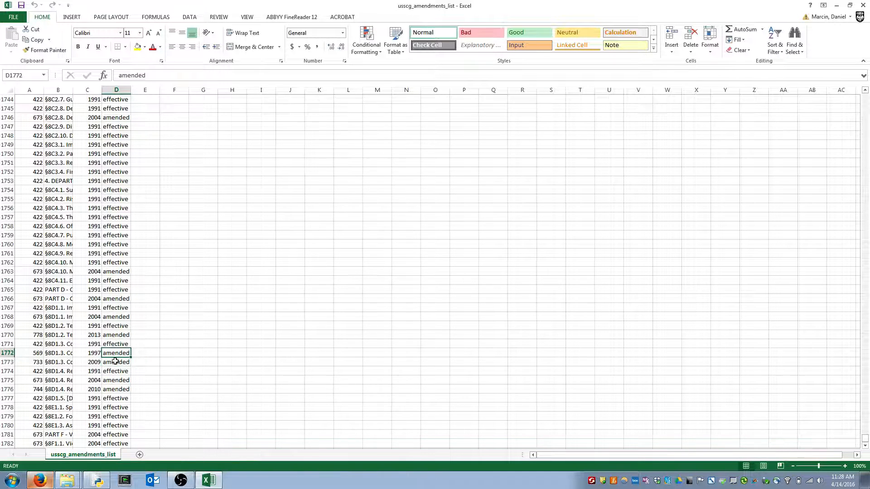
click(116, 236)
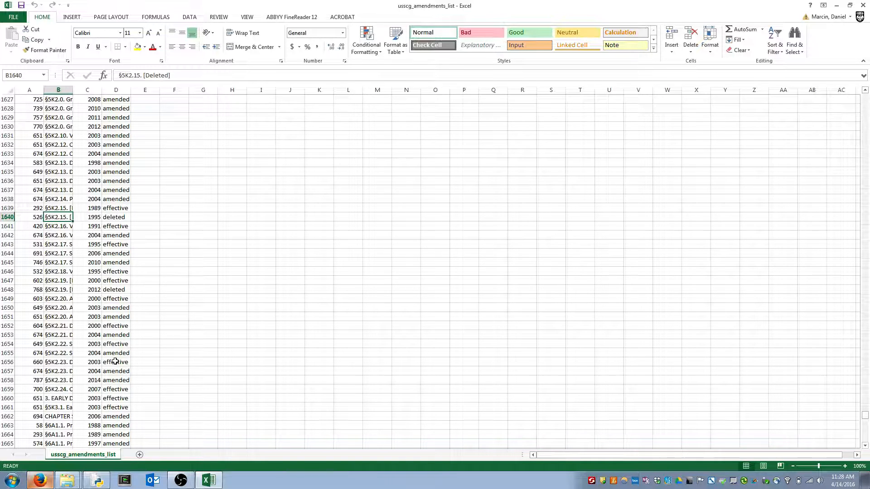
click(116, 218)
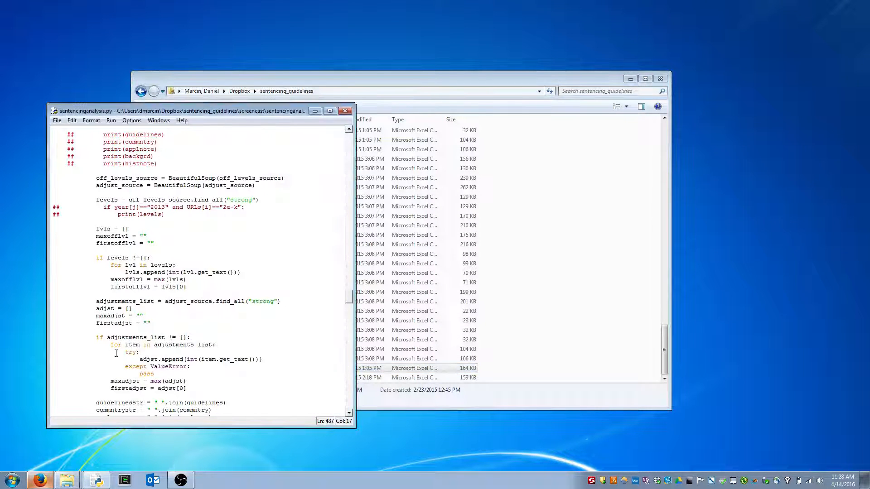
mouse_move(16, 236)
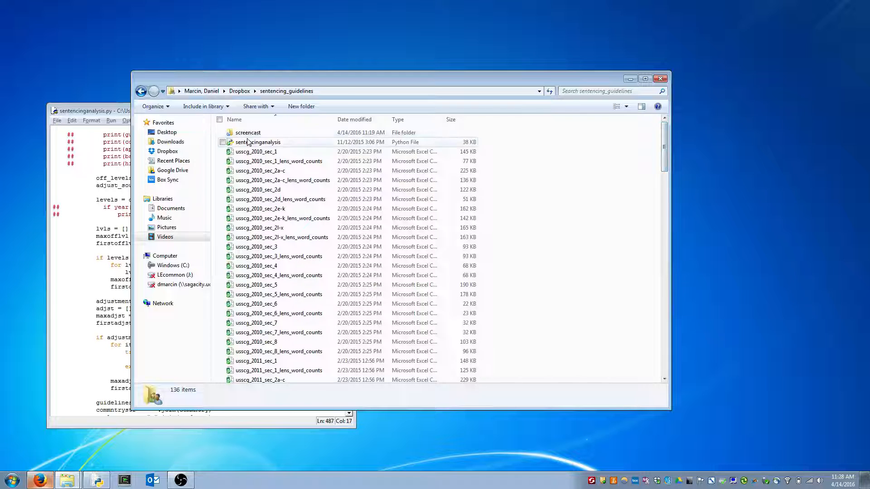
Open usscg_2015_sec_1_lens_word_counts from the screencast folder in Excel
double_click(247, 133)
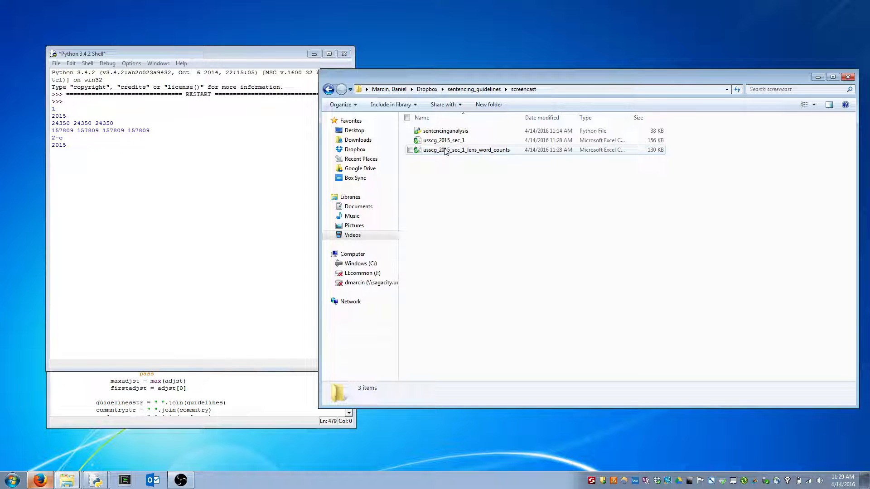
click(445, 150)
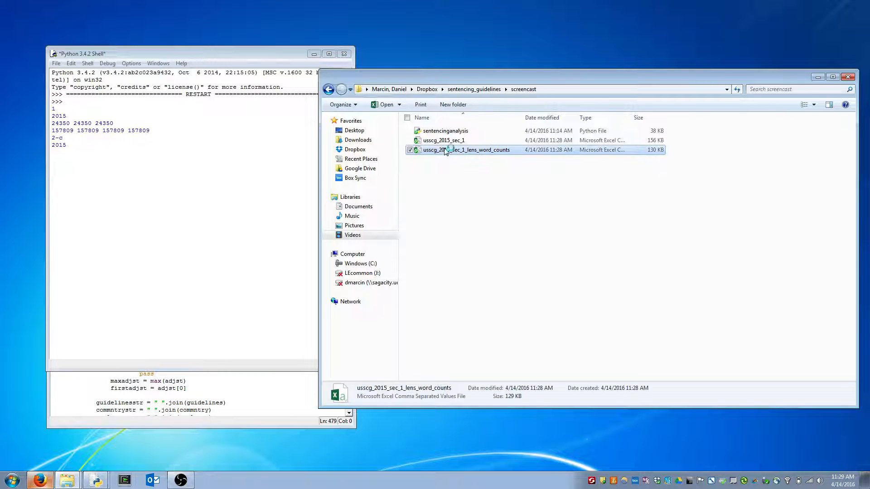
double_click(457, 150)
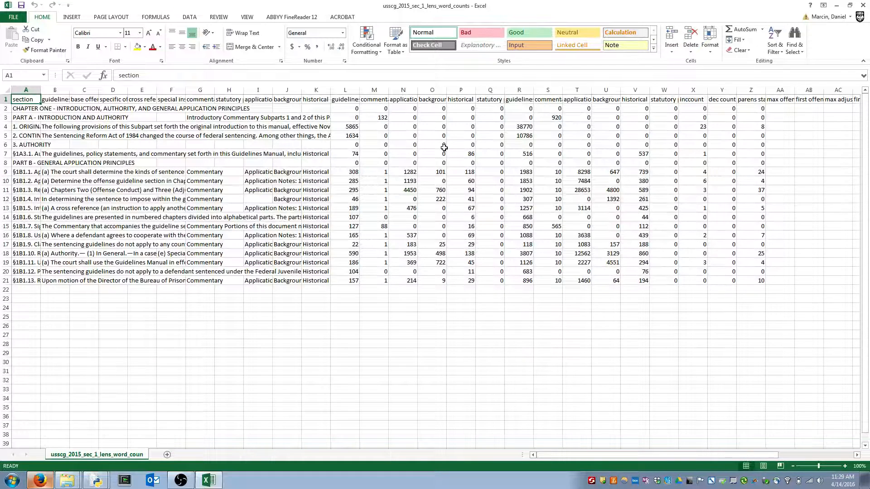
click(20, 153)
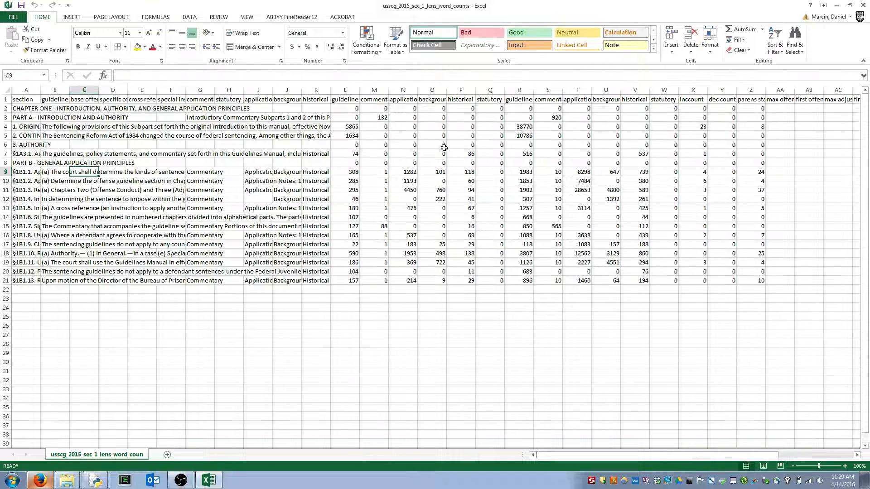
click(344, 172)
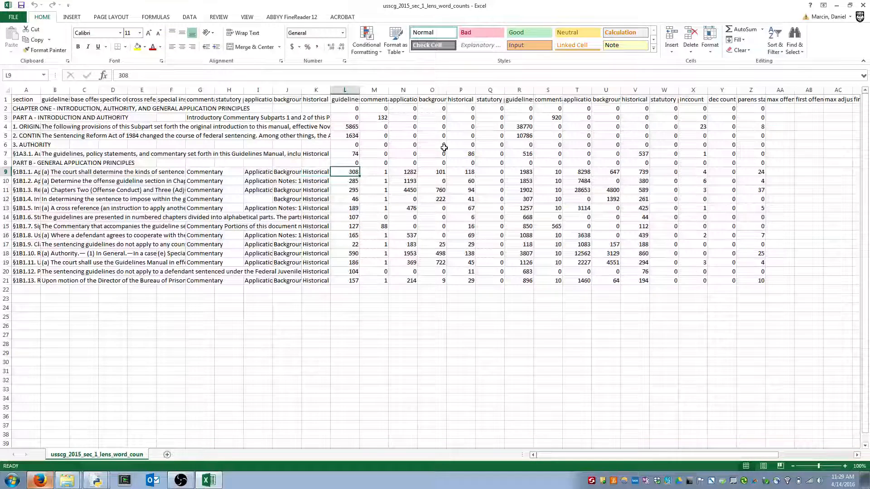
click(344, 100)
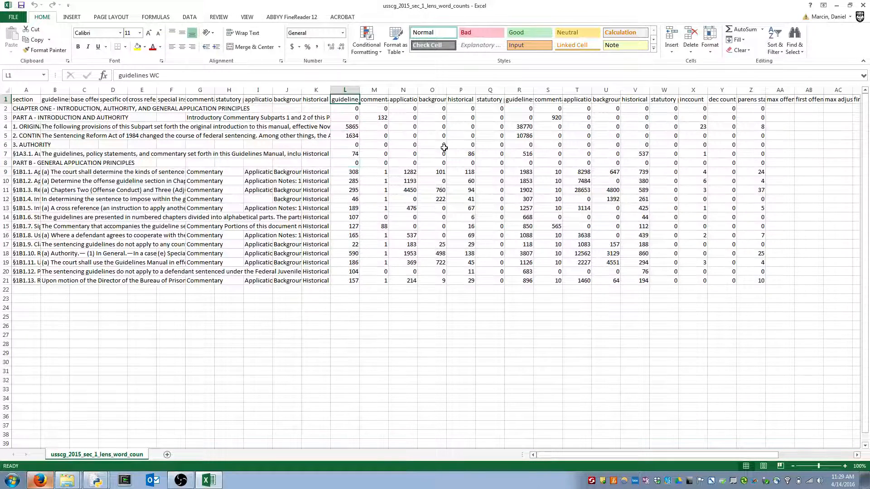
click(373, 100)
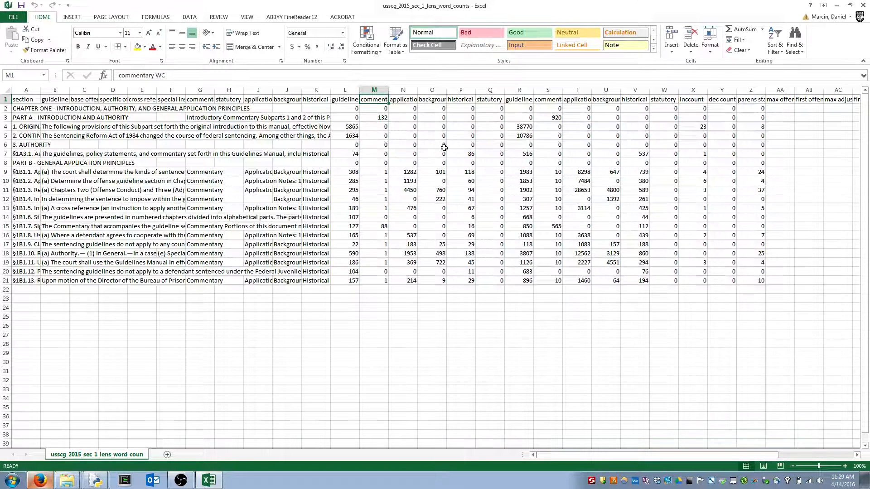
click(403, 100)
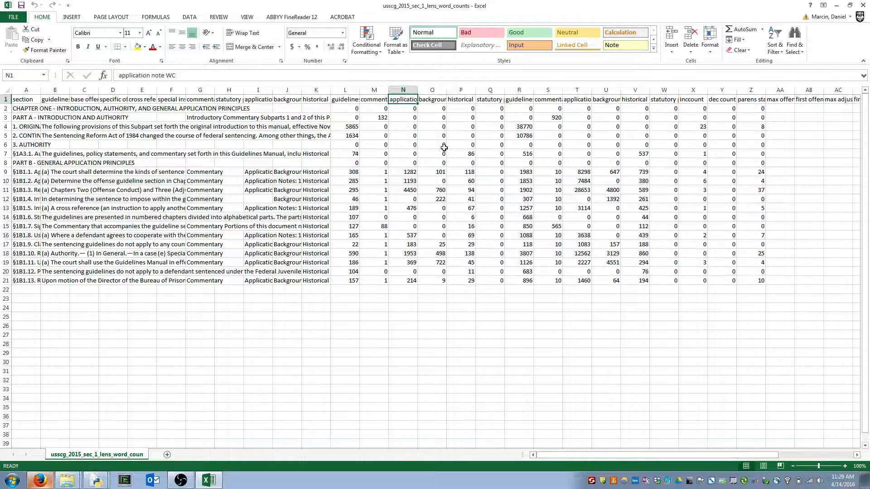
click(402, 109)
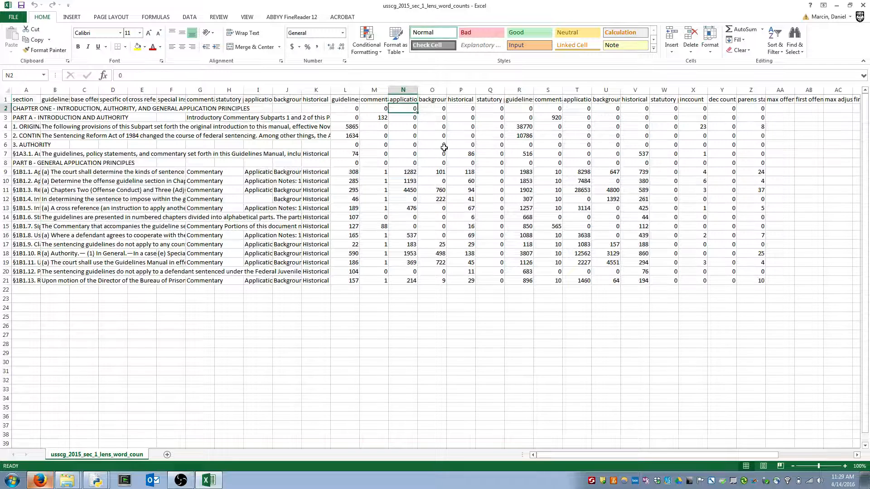
click(373, 227)
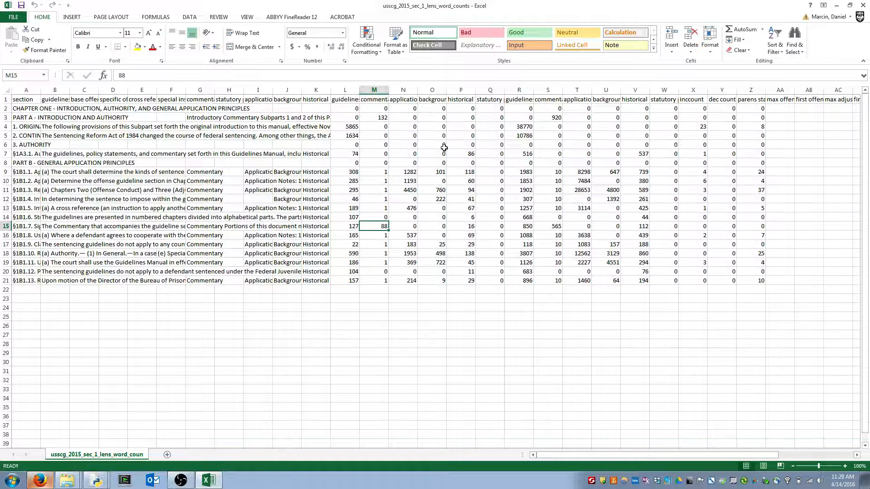
double_click(200, 227)
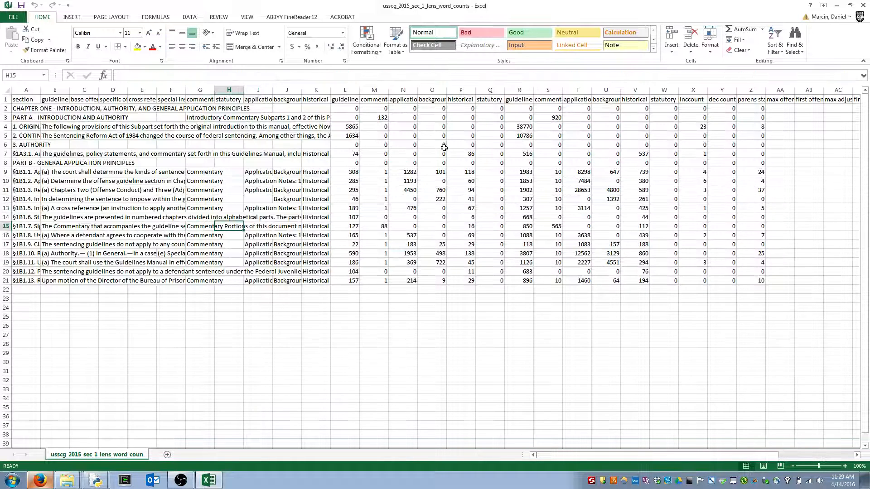
click(199, 226)
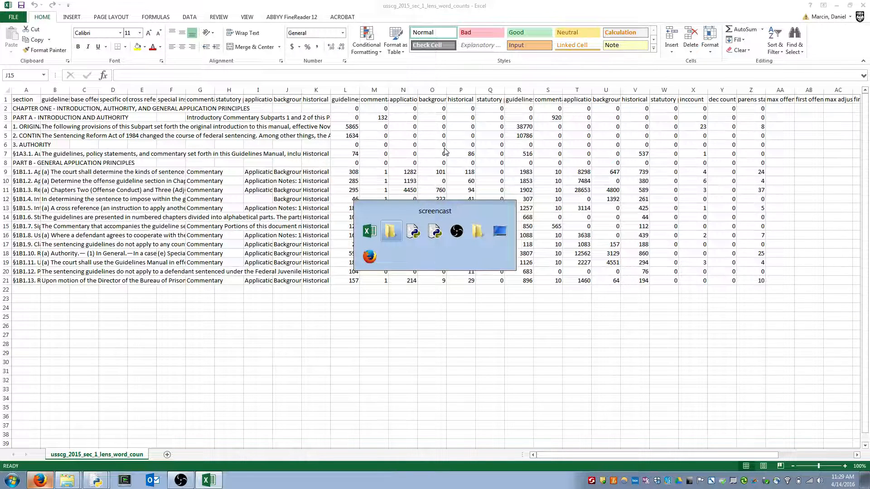
click(391, 231)
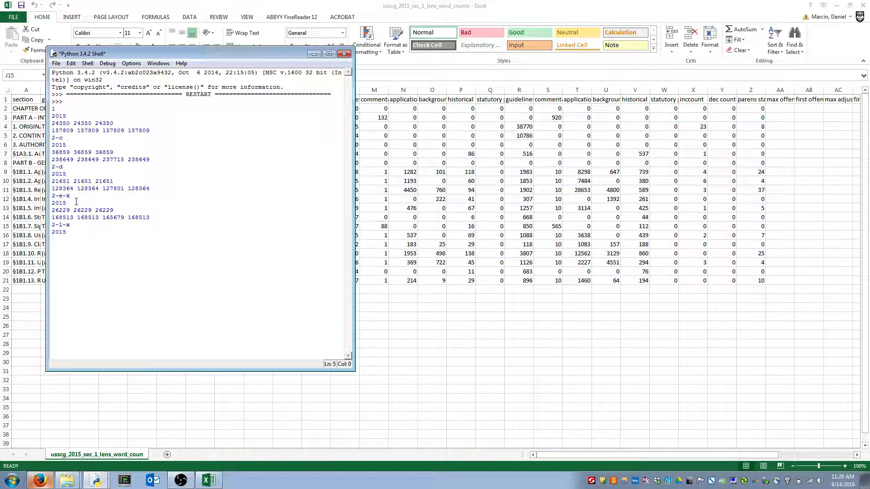
drag(58, 217, 149, 217)
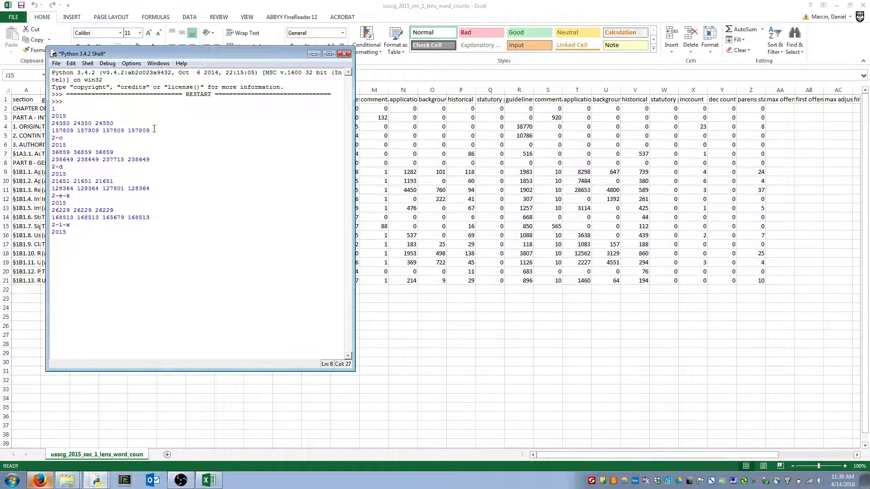
double_click(112, 159)
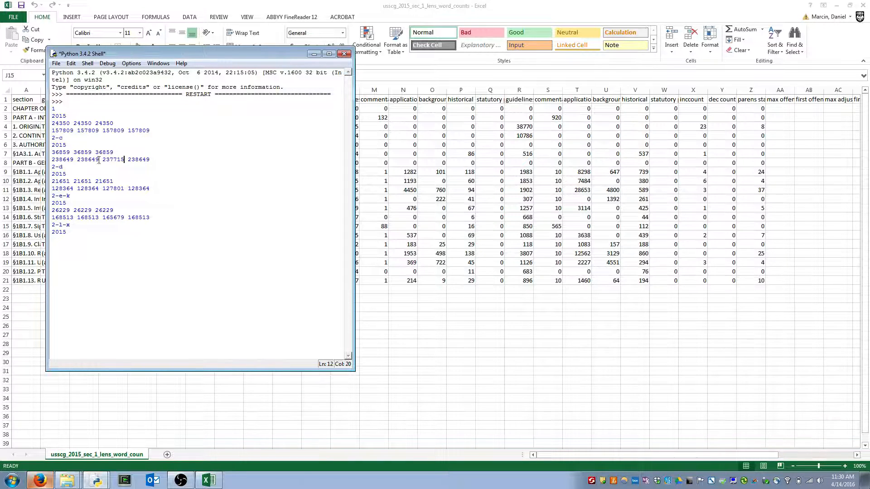
double_click(86, 160)
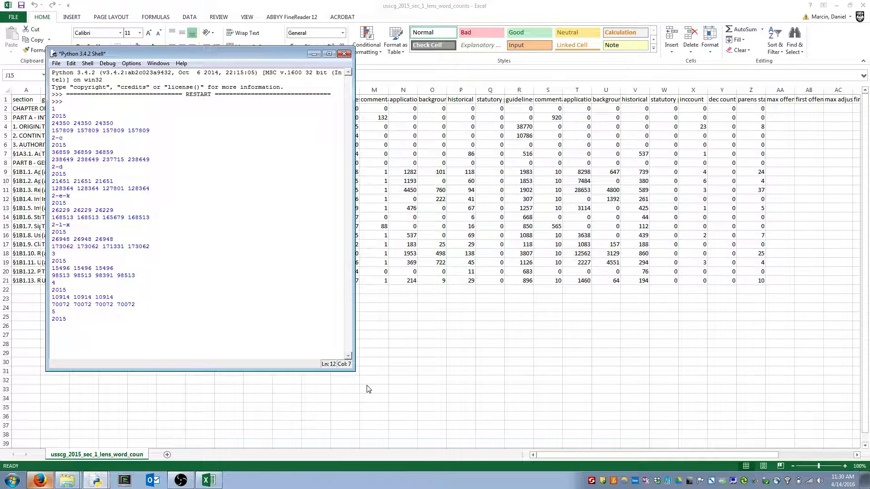
click(345, 54)
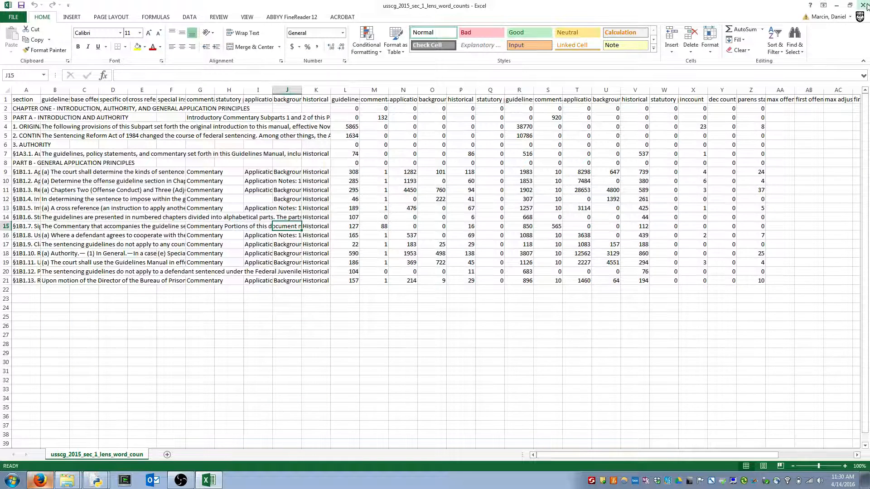